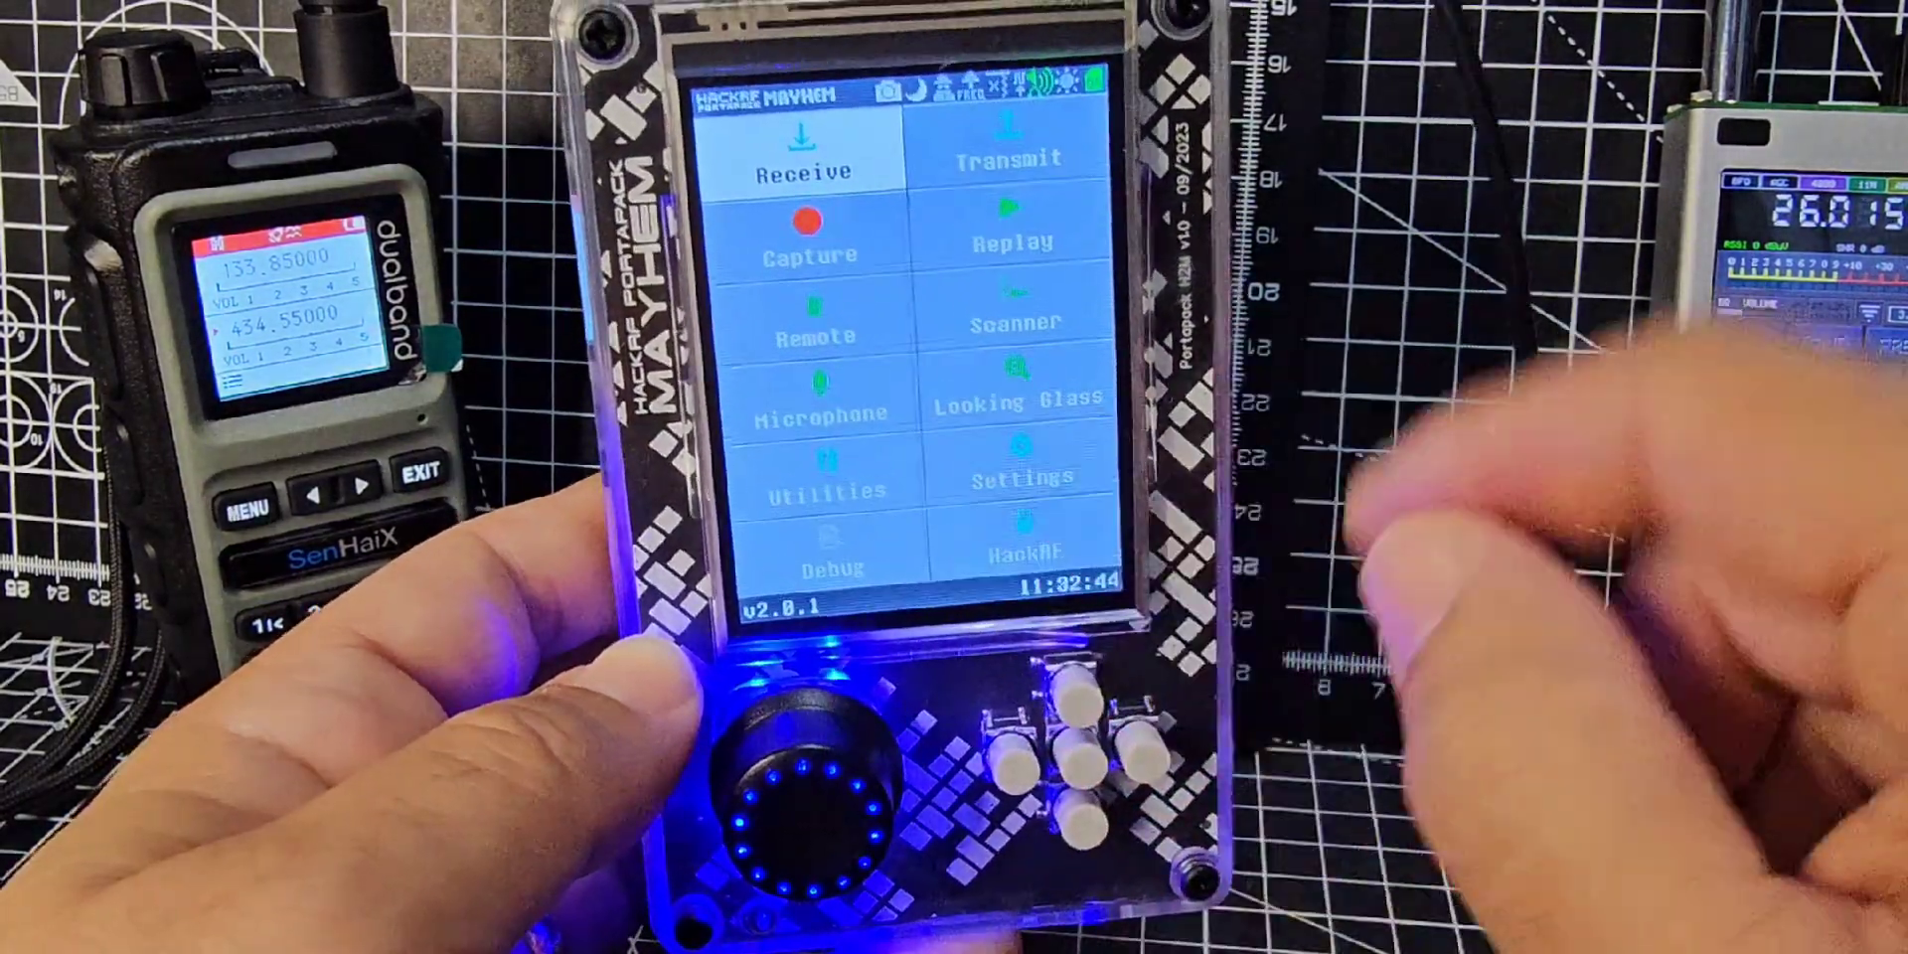
Start the ADS-B aircraft receiver from the Receive apps menu
left_click(801, 145)
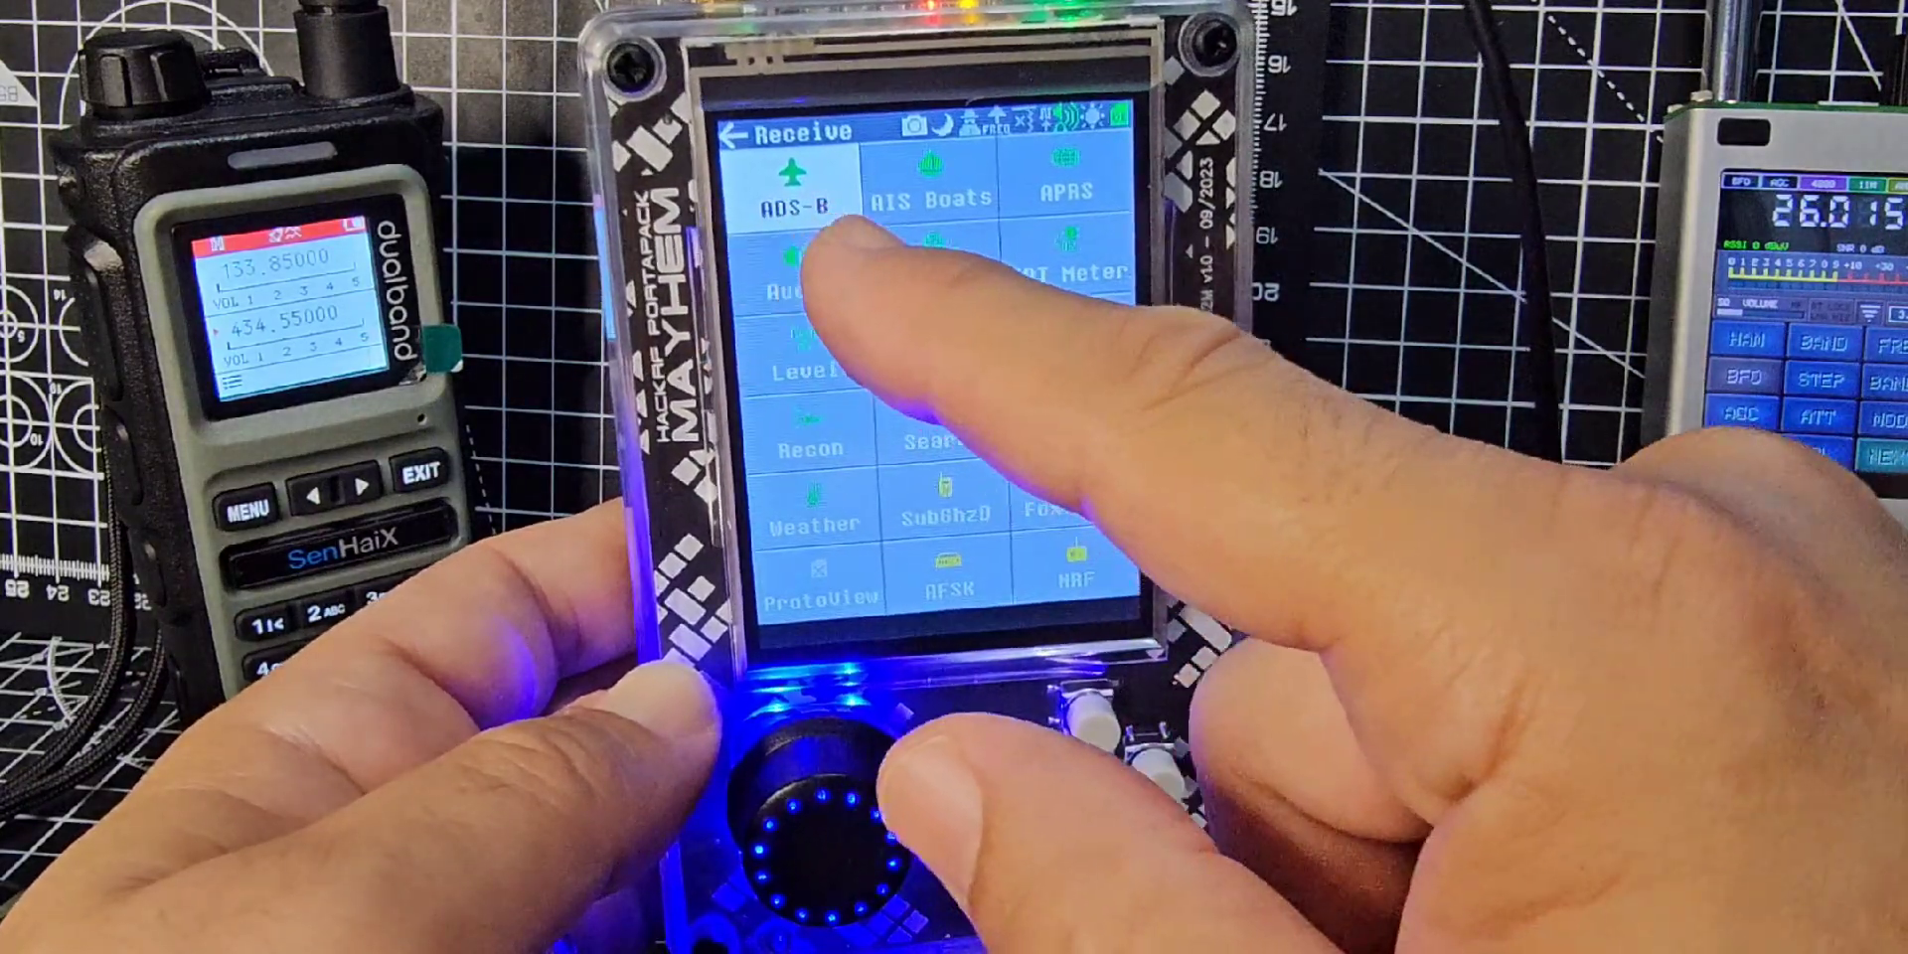
left_click(797, 183)
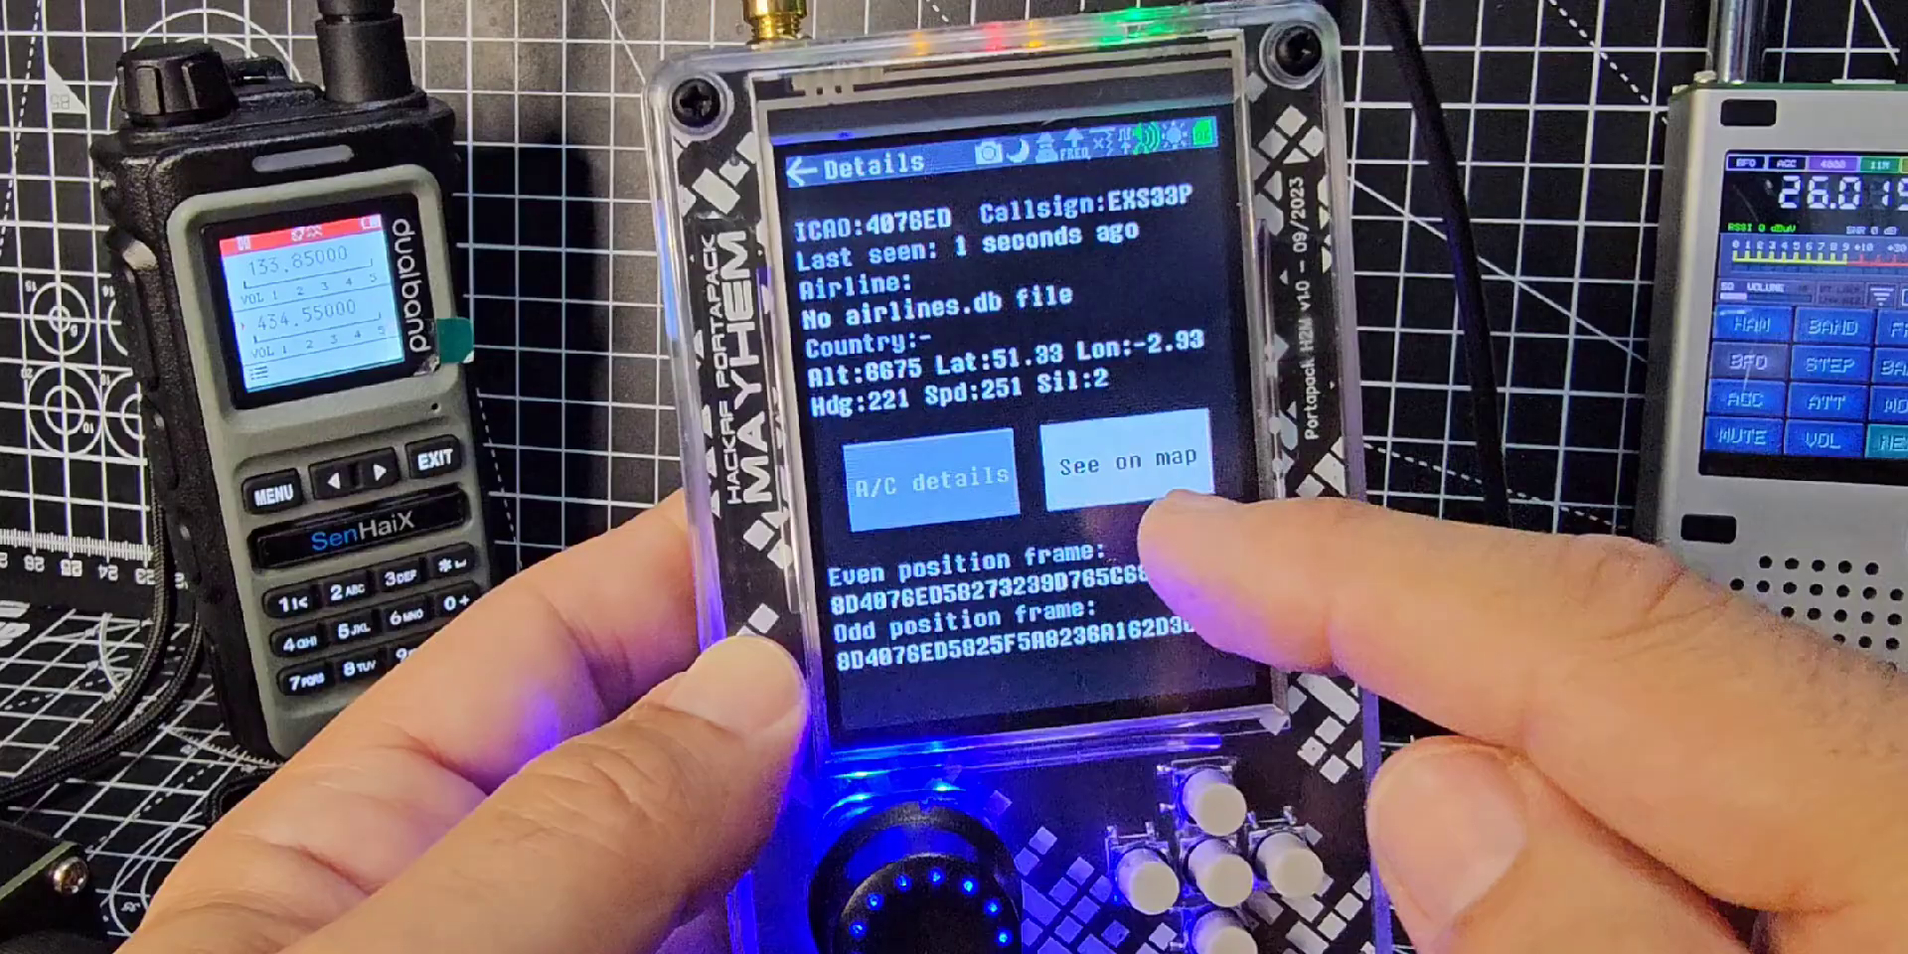
Try See on map for the aircraft and dismiss the missing world_map.bin warning
left_click(1118, 469)
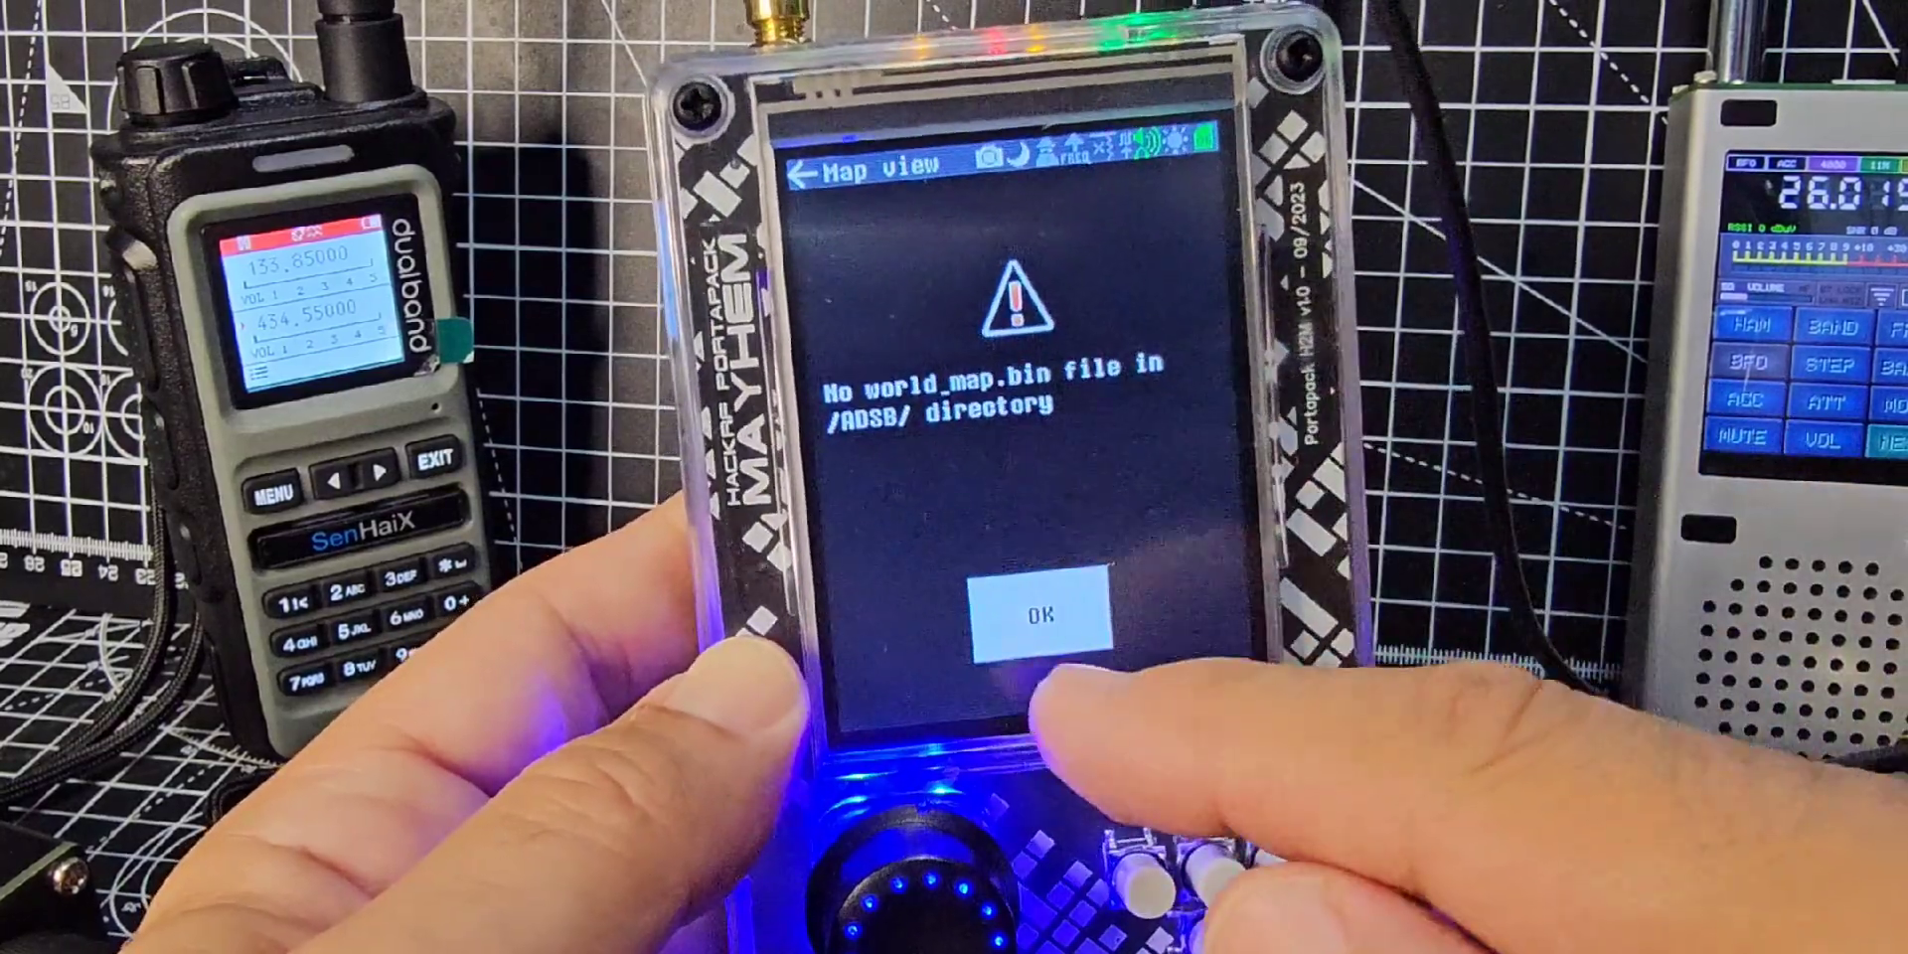
left_click(1043, 614)
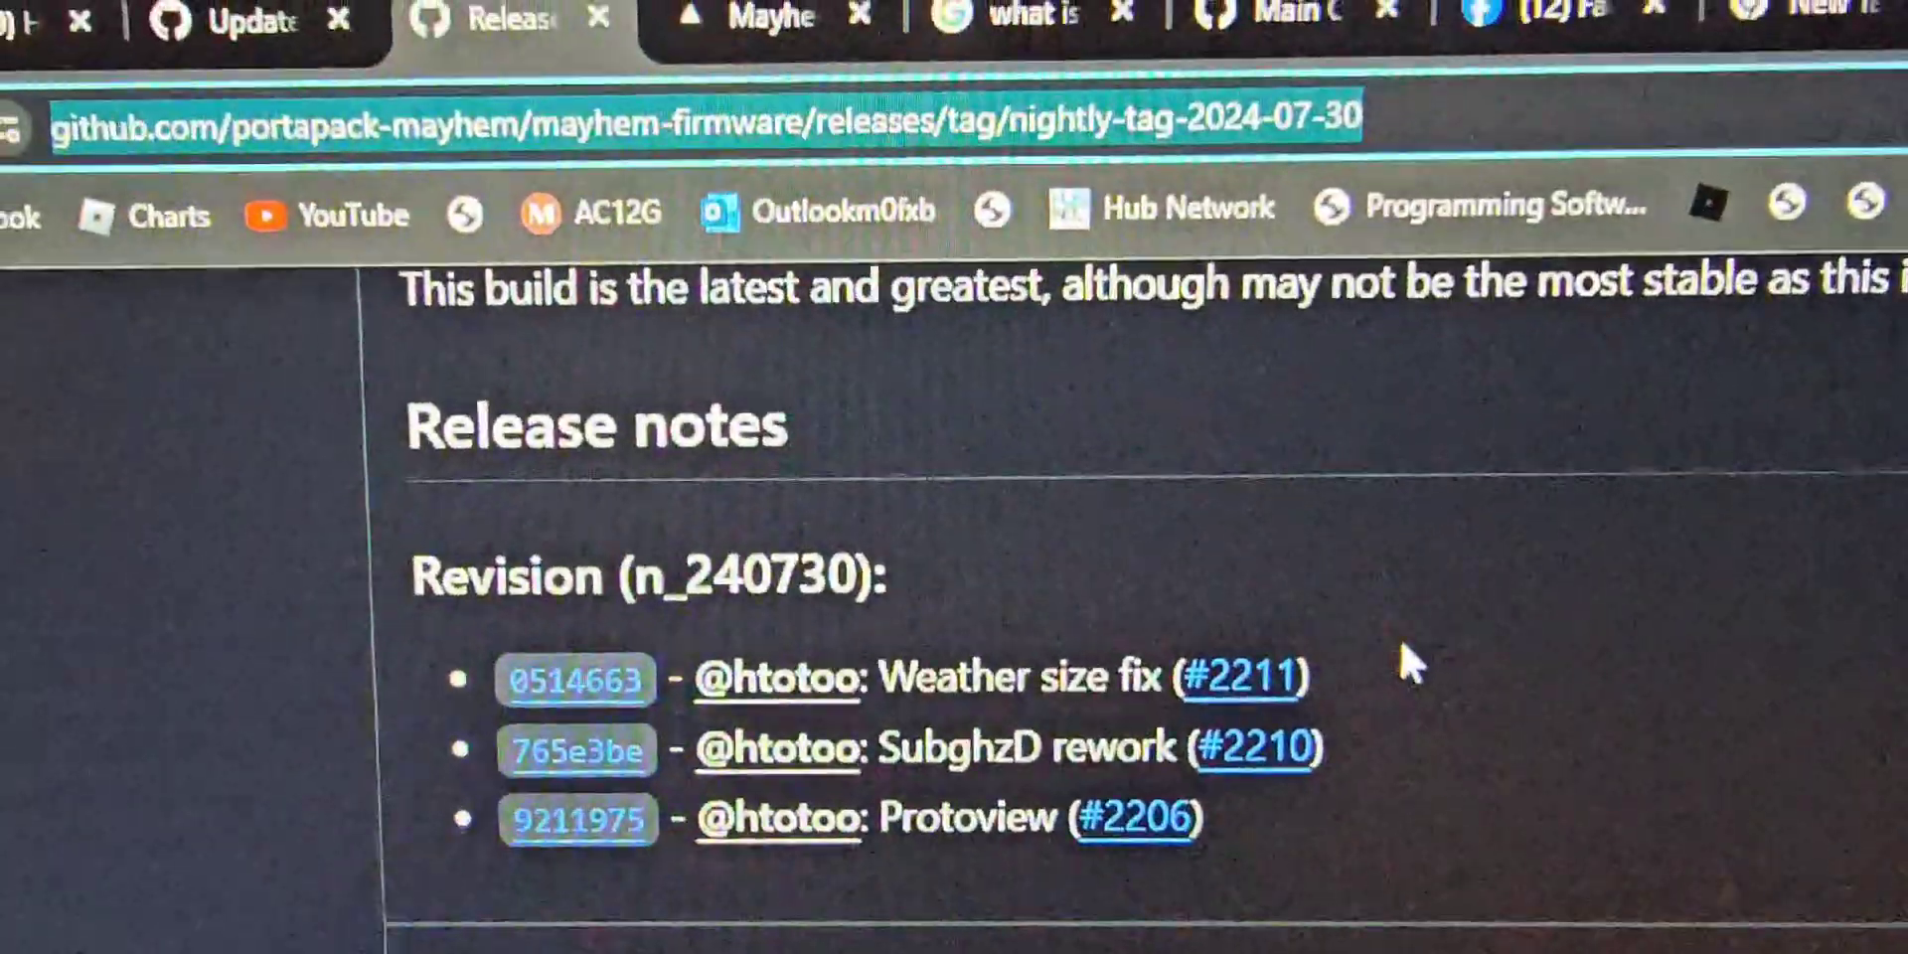
Scroll through the nightly-tag-2024-07-30 release notes for revision n_240730
scroll("down", 3)
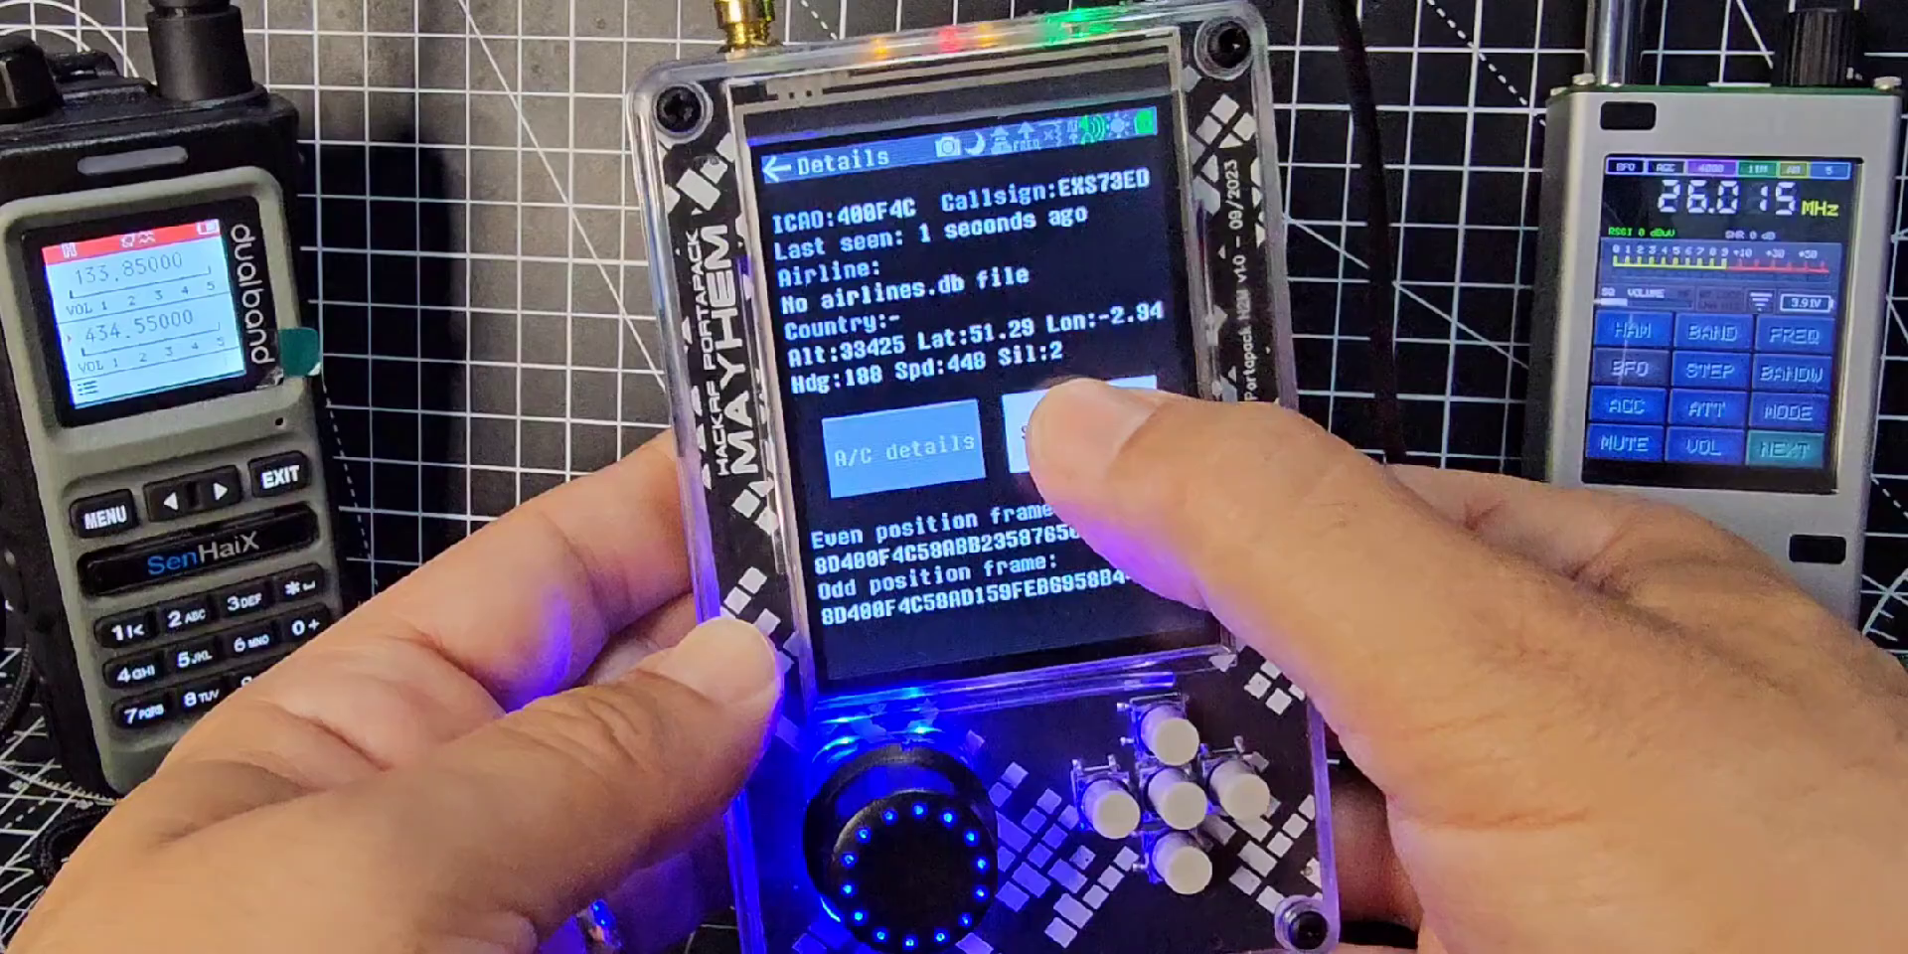
Retry See on map and again dismiss the missing world_map.bin warning
left_click(1059, 441)
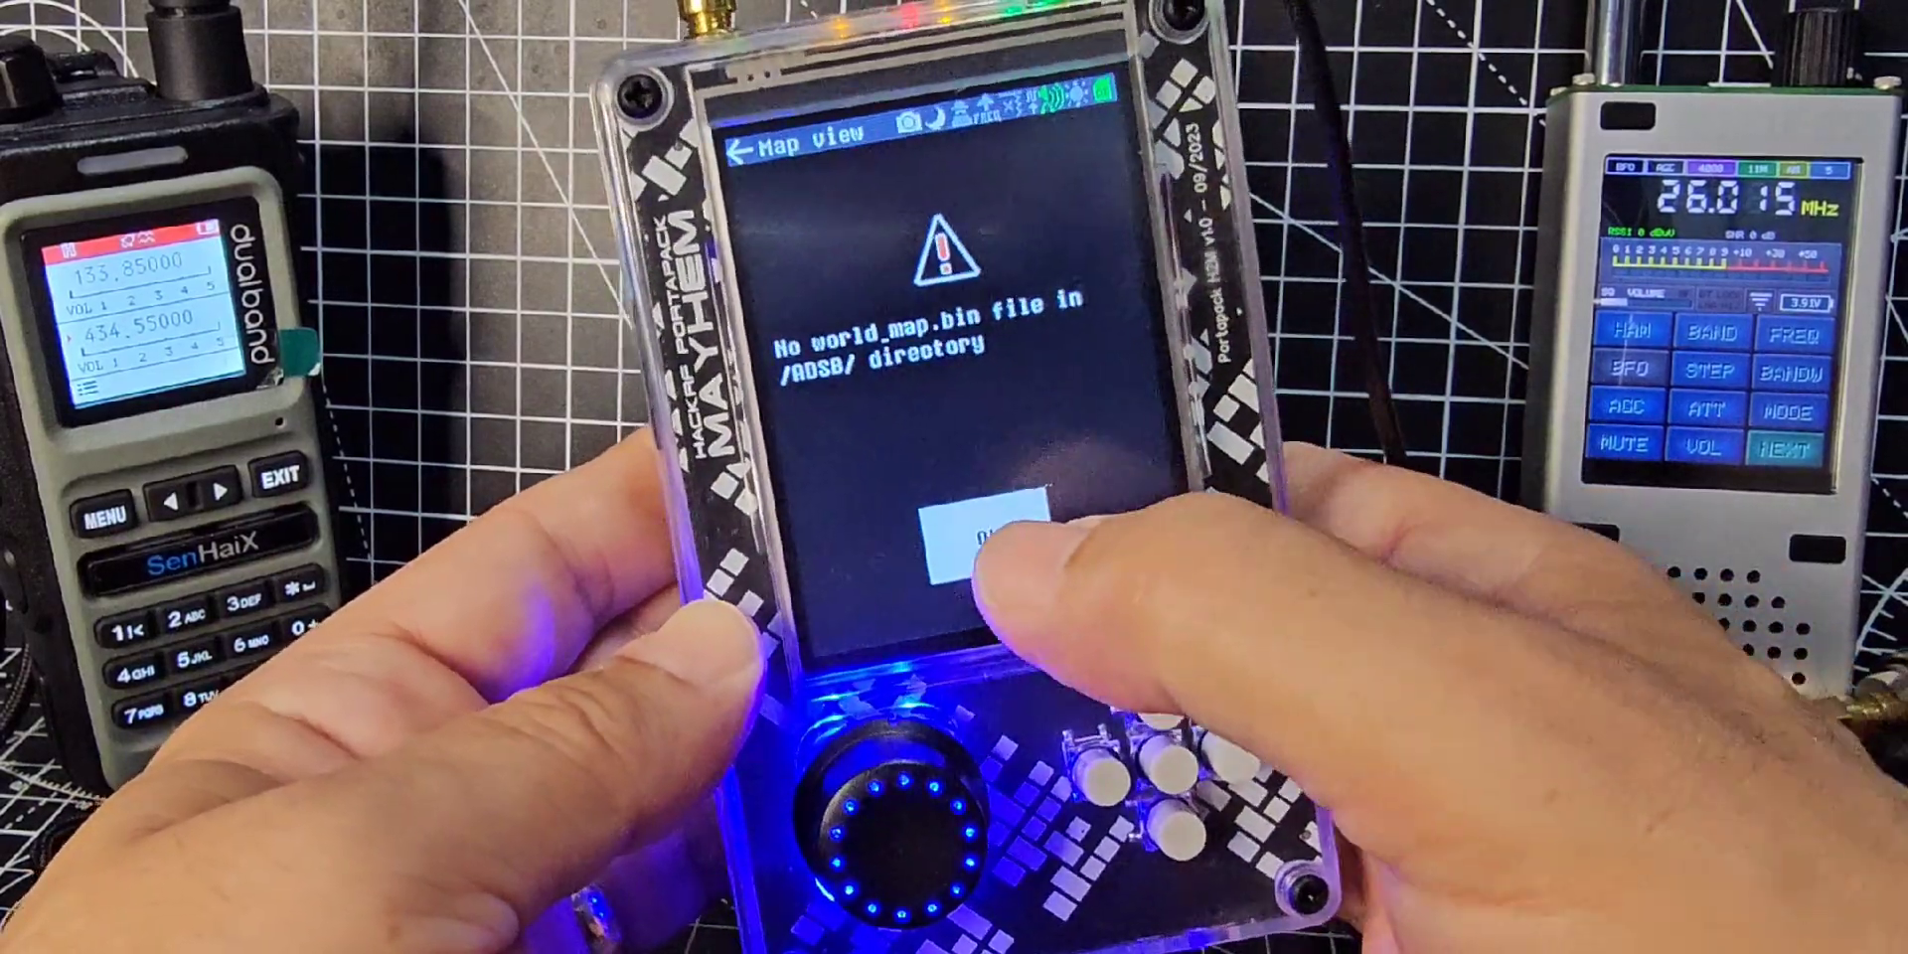
left_click(986, 534)
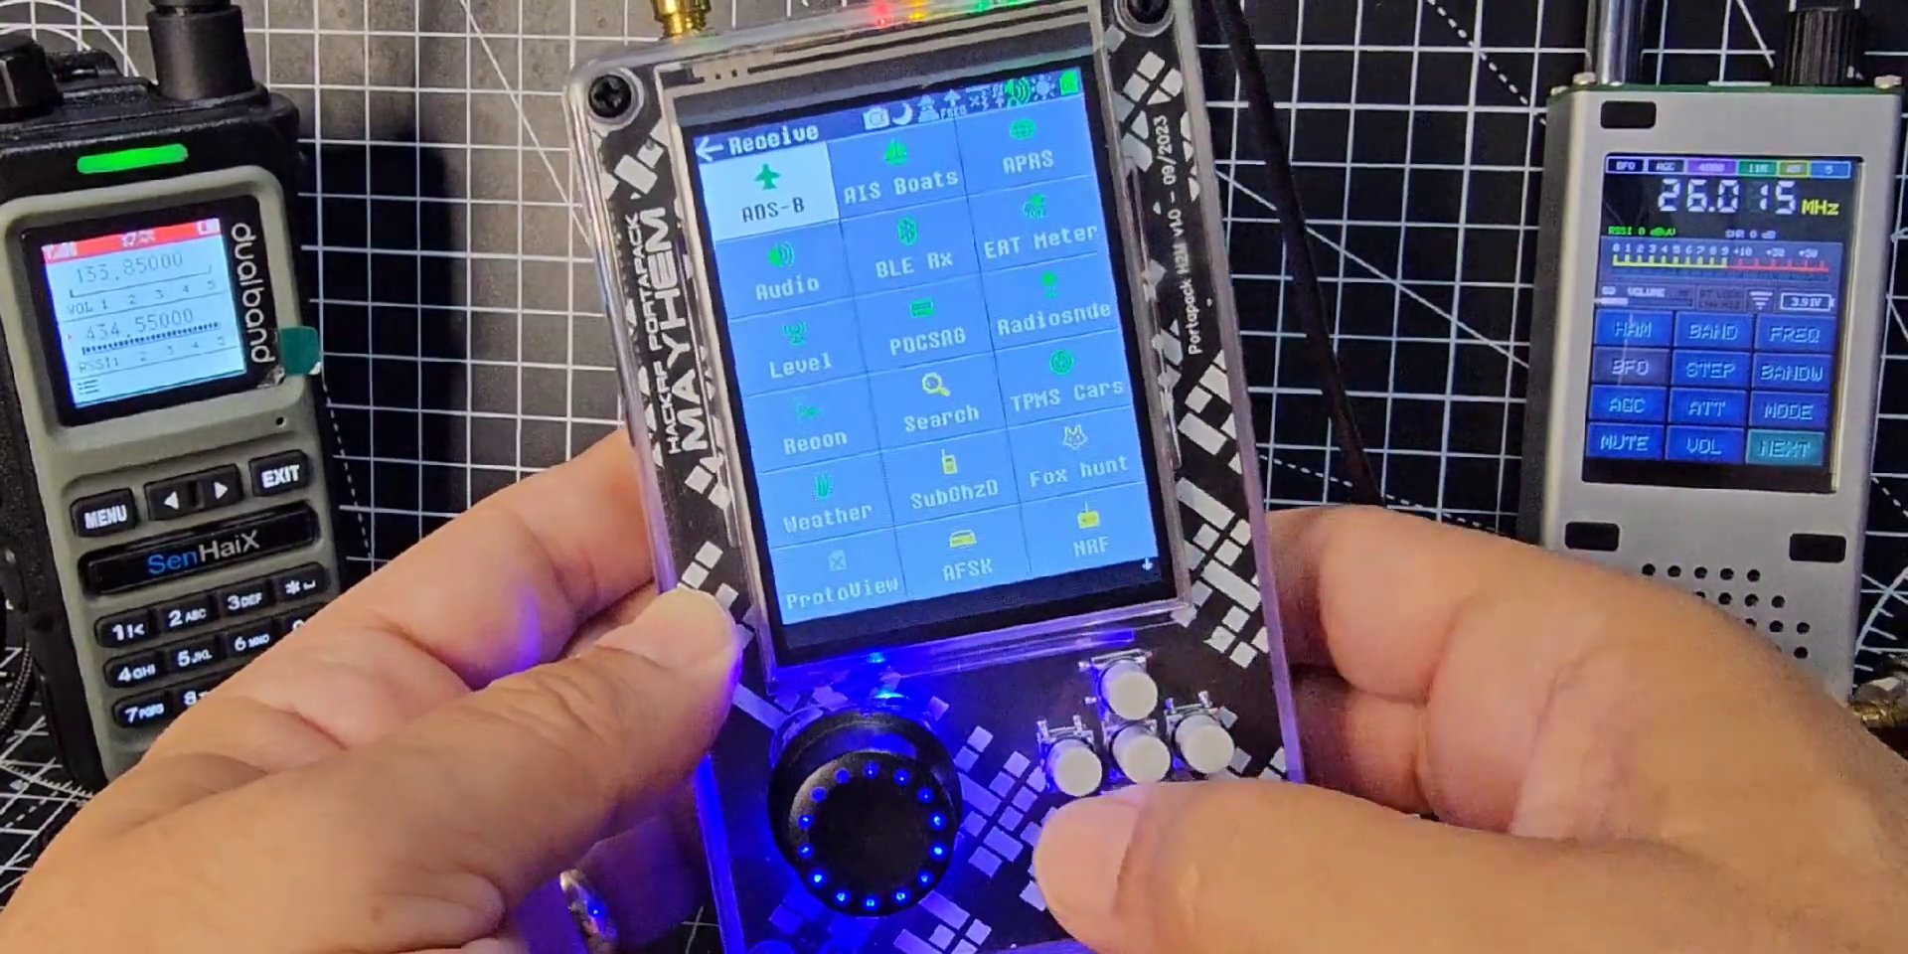
Leave the Receive apps menu to reach Utilities with File Manager and SD Over USB
left_click(725, 145)
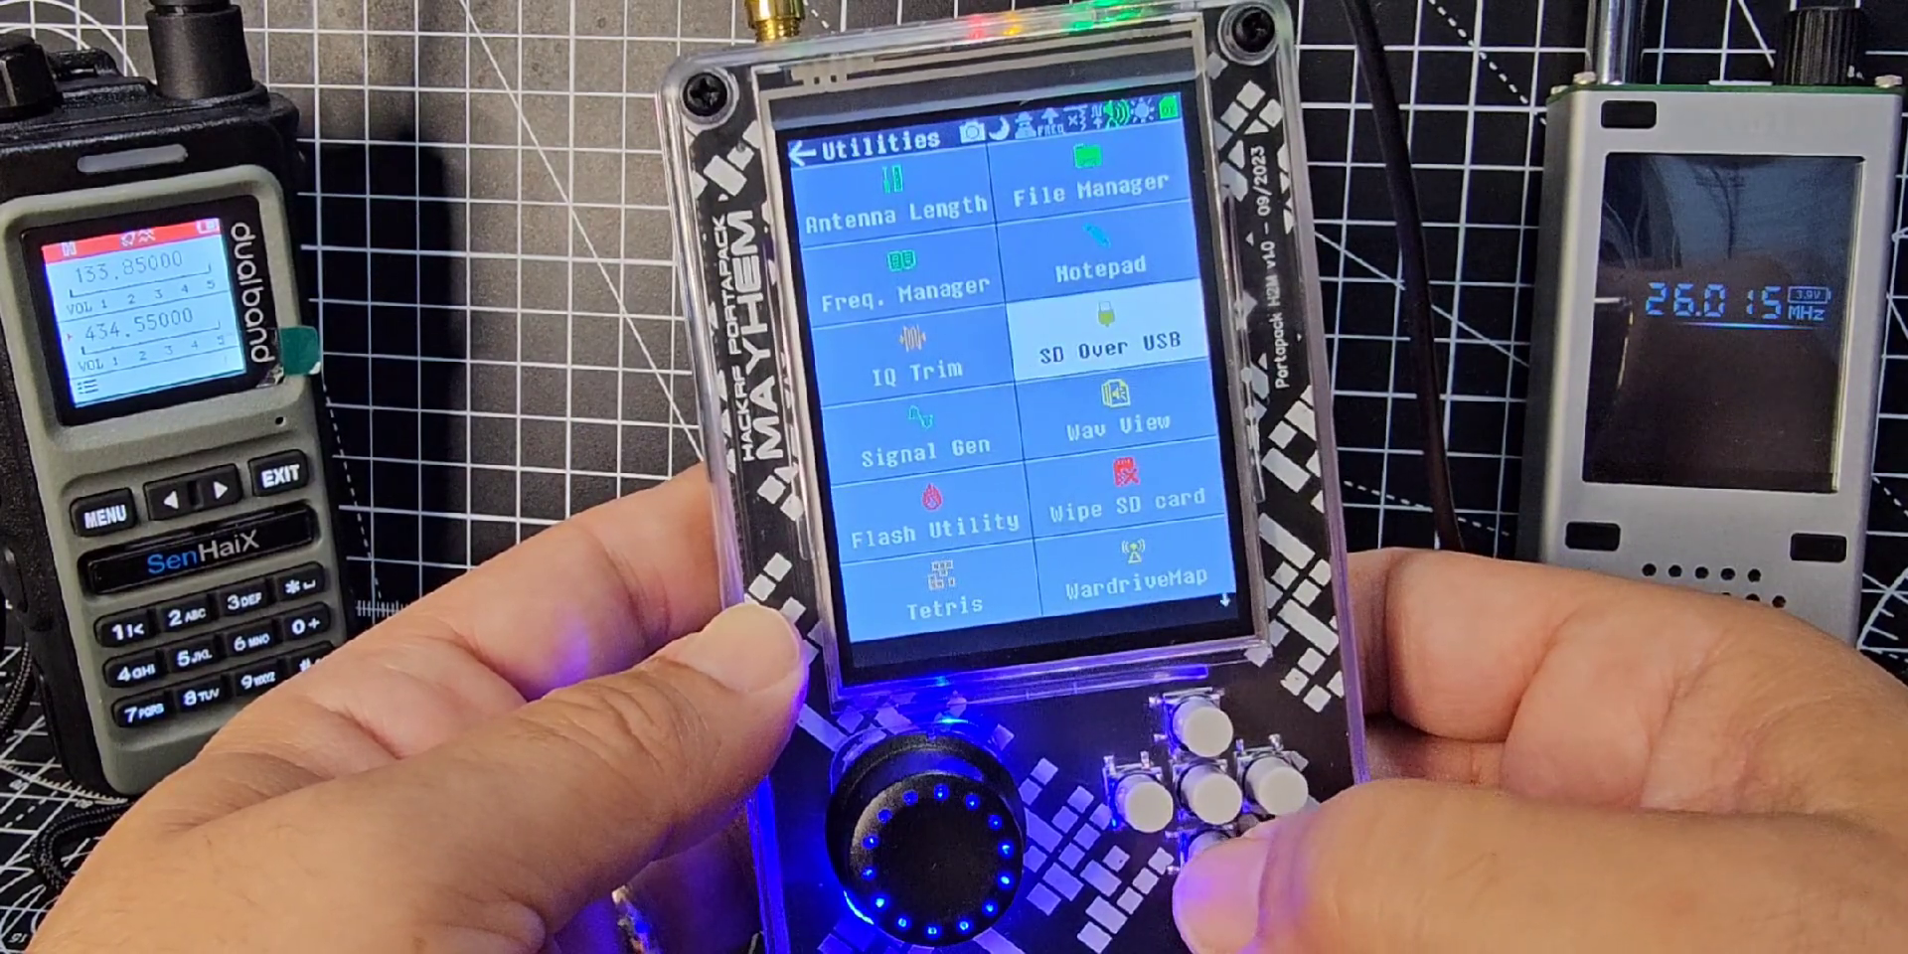
left_click(924, 372)
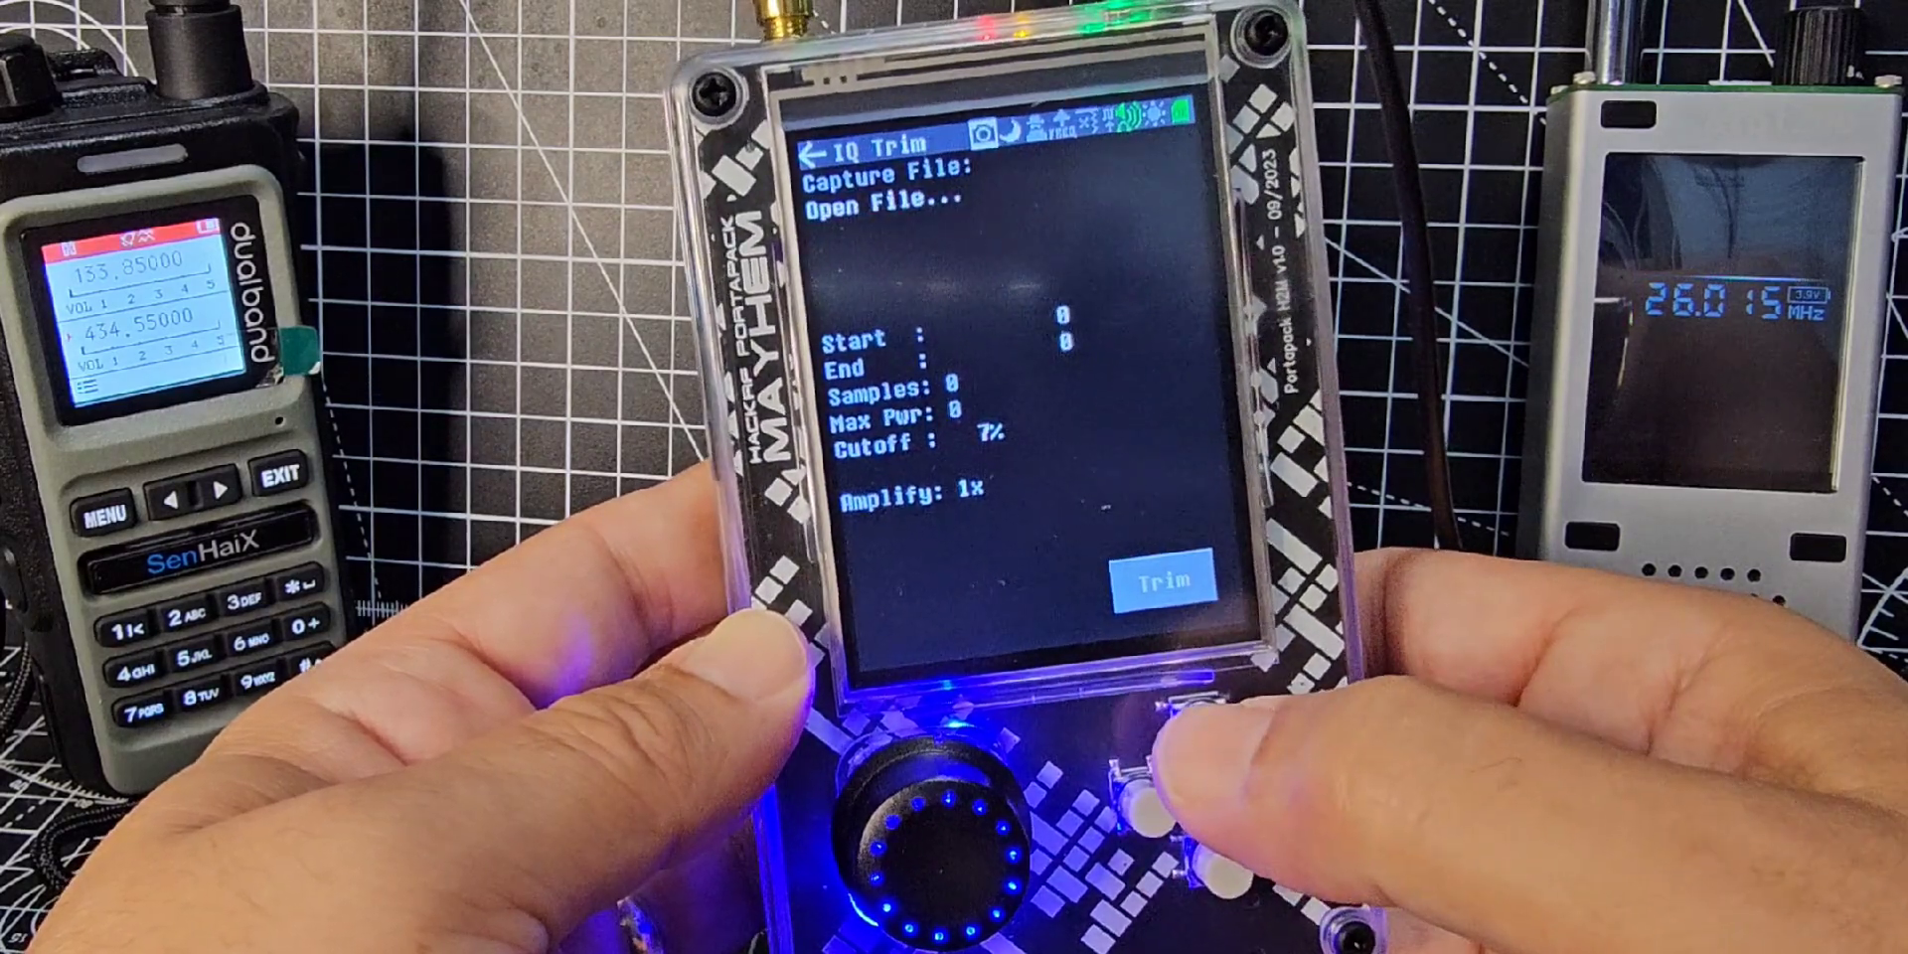
left_click(827, 149)
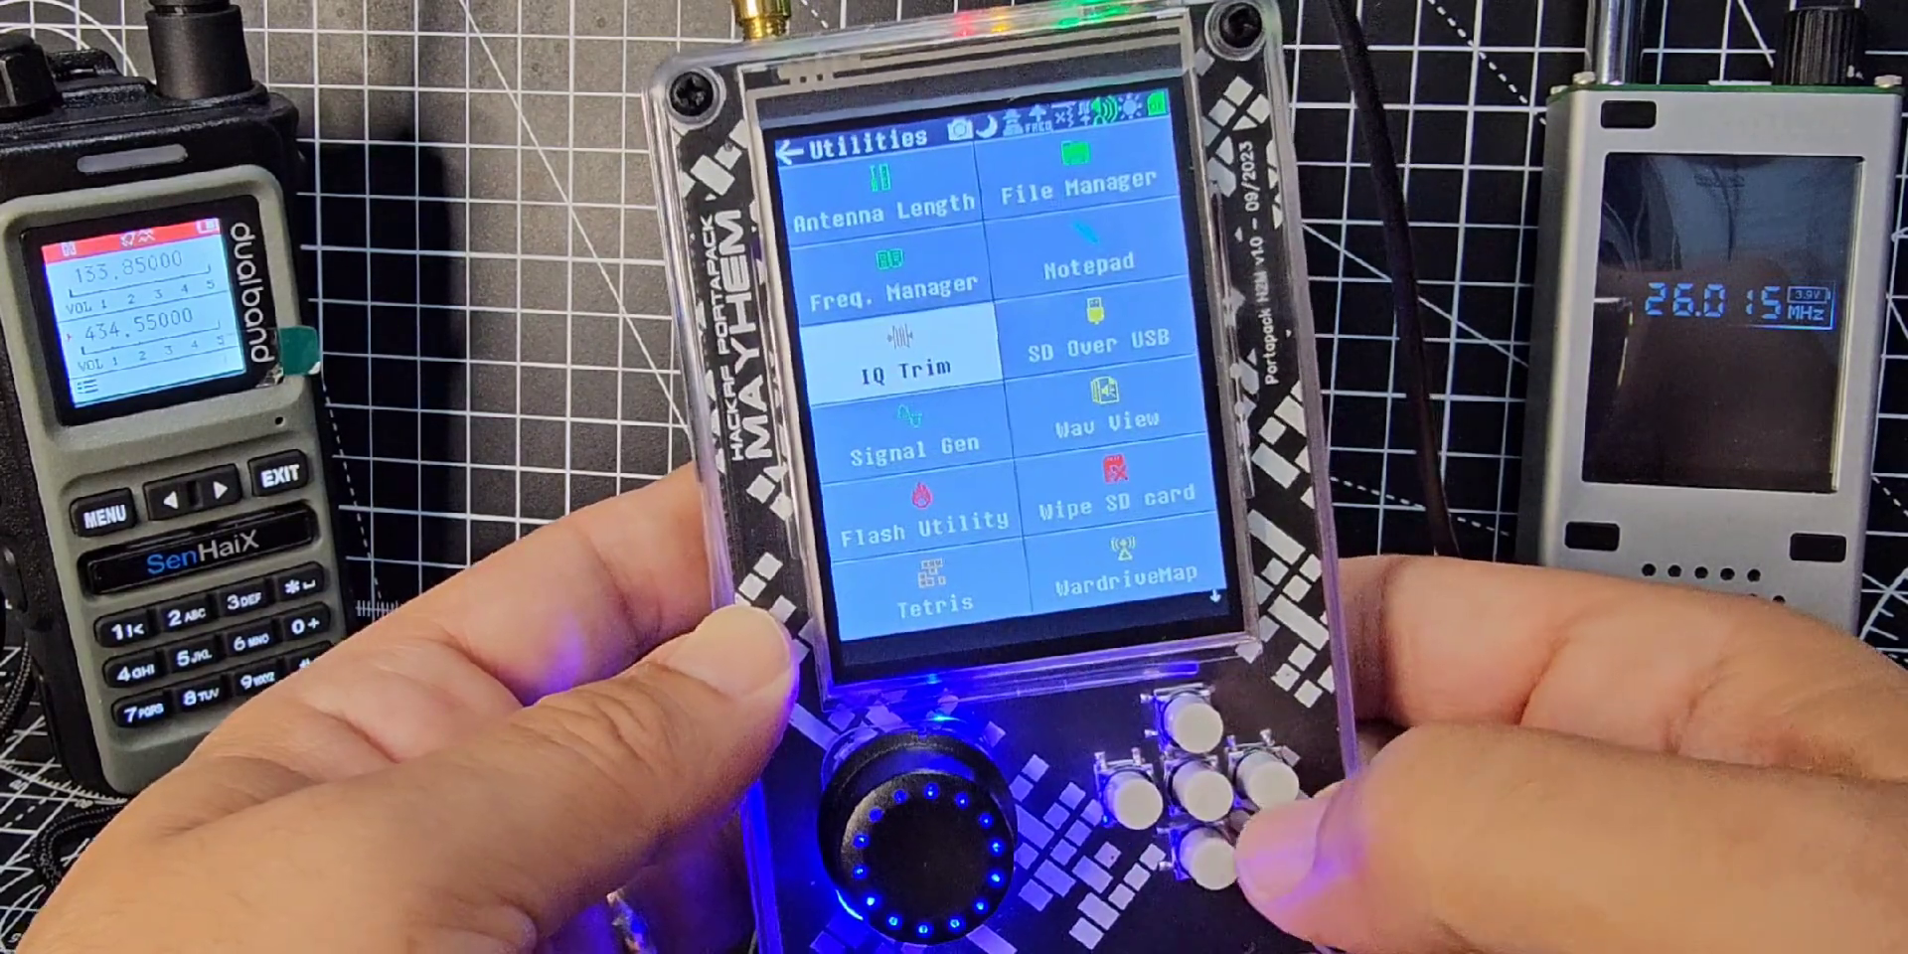
left_click(1091, 344)
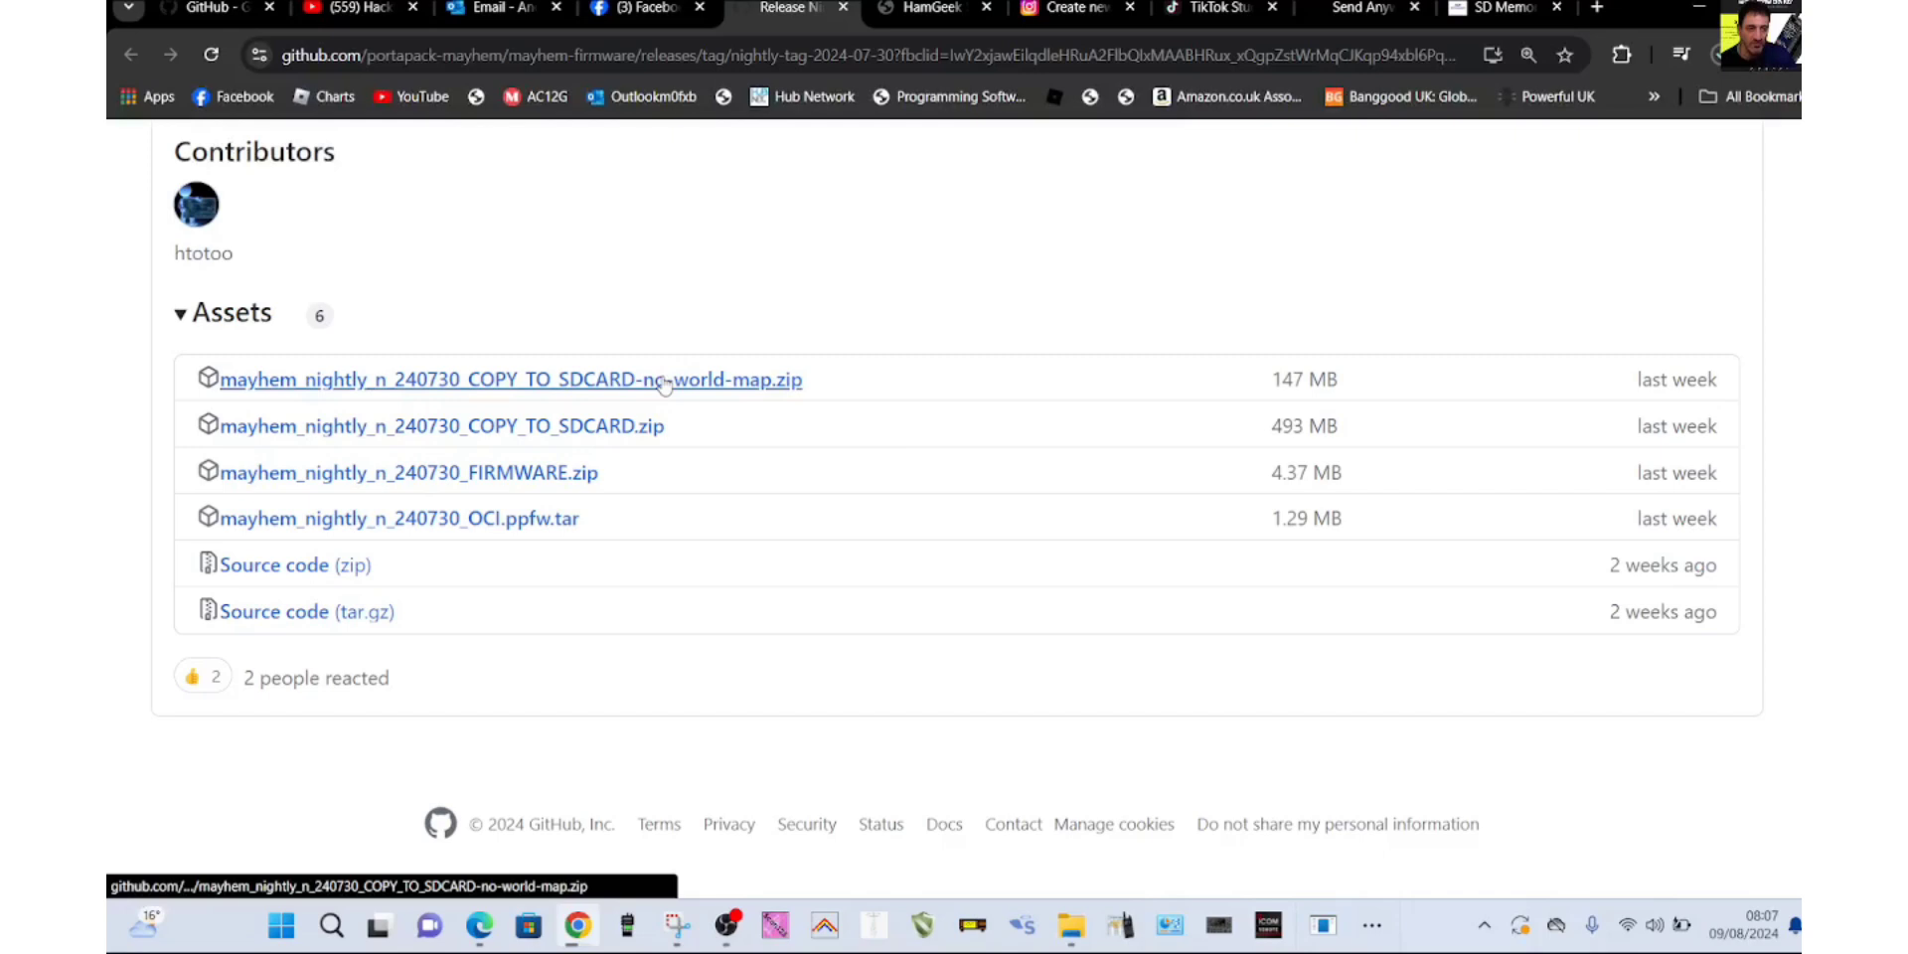
mouse_move(1077, 312)
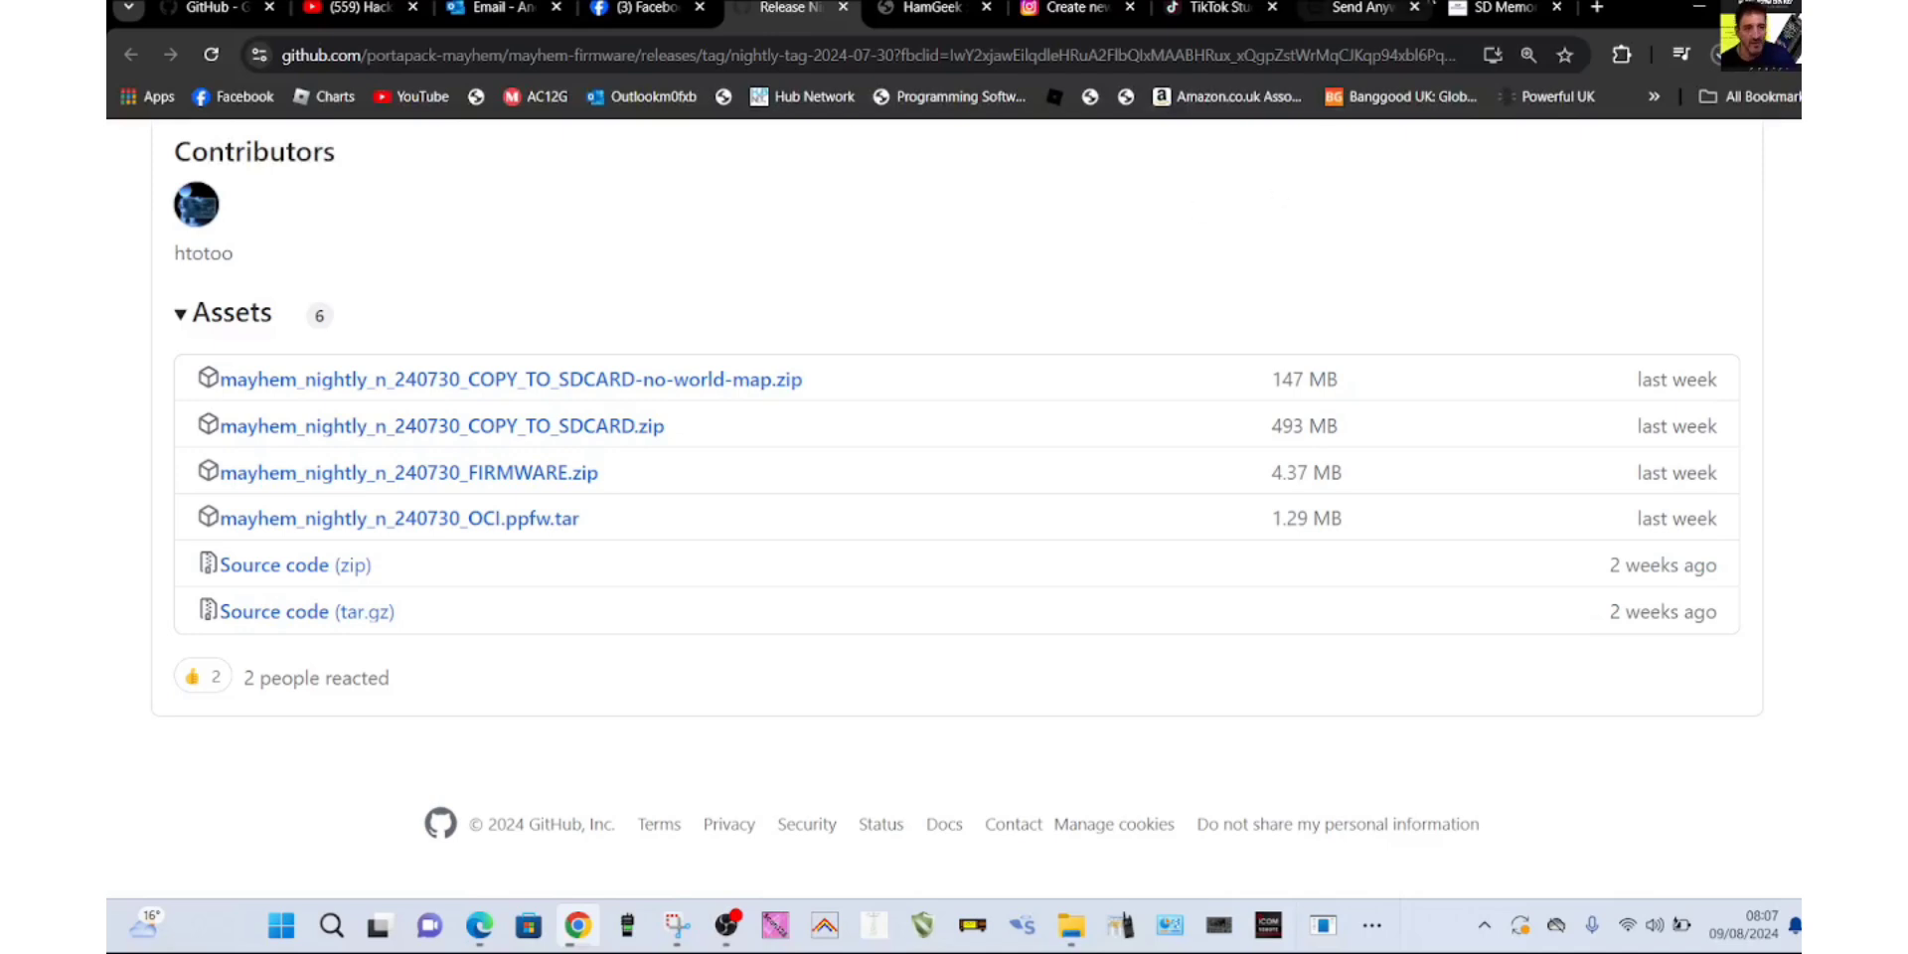
Download the n_240730 COPY_TO_SDCARD-no-world-map.zip and view its ADSB, APPS and FIRMWARE folders
left_click(1502, 8)
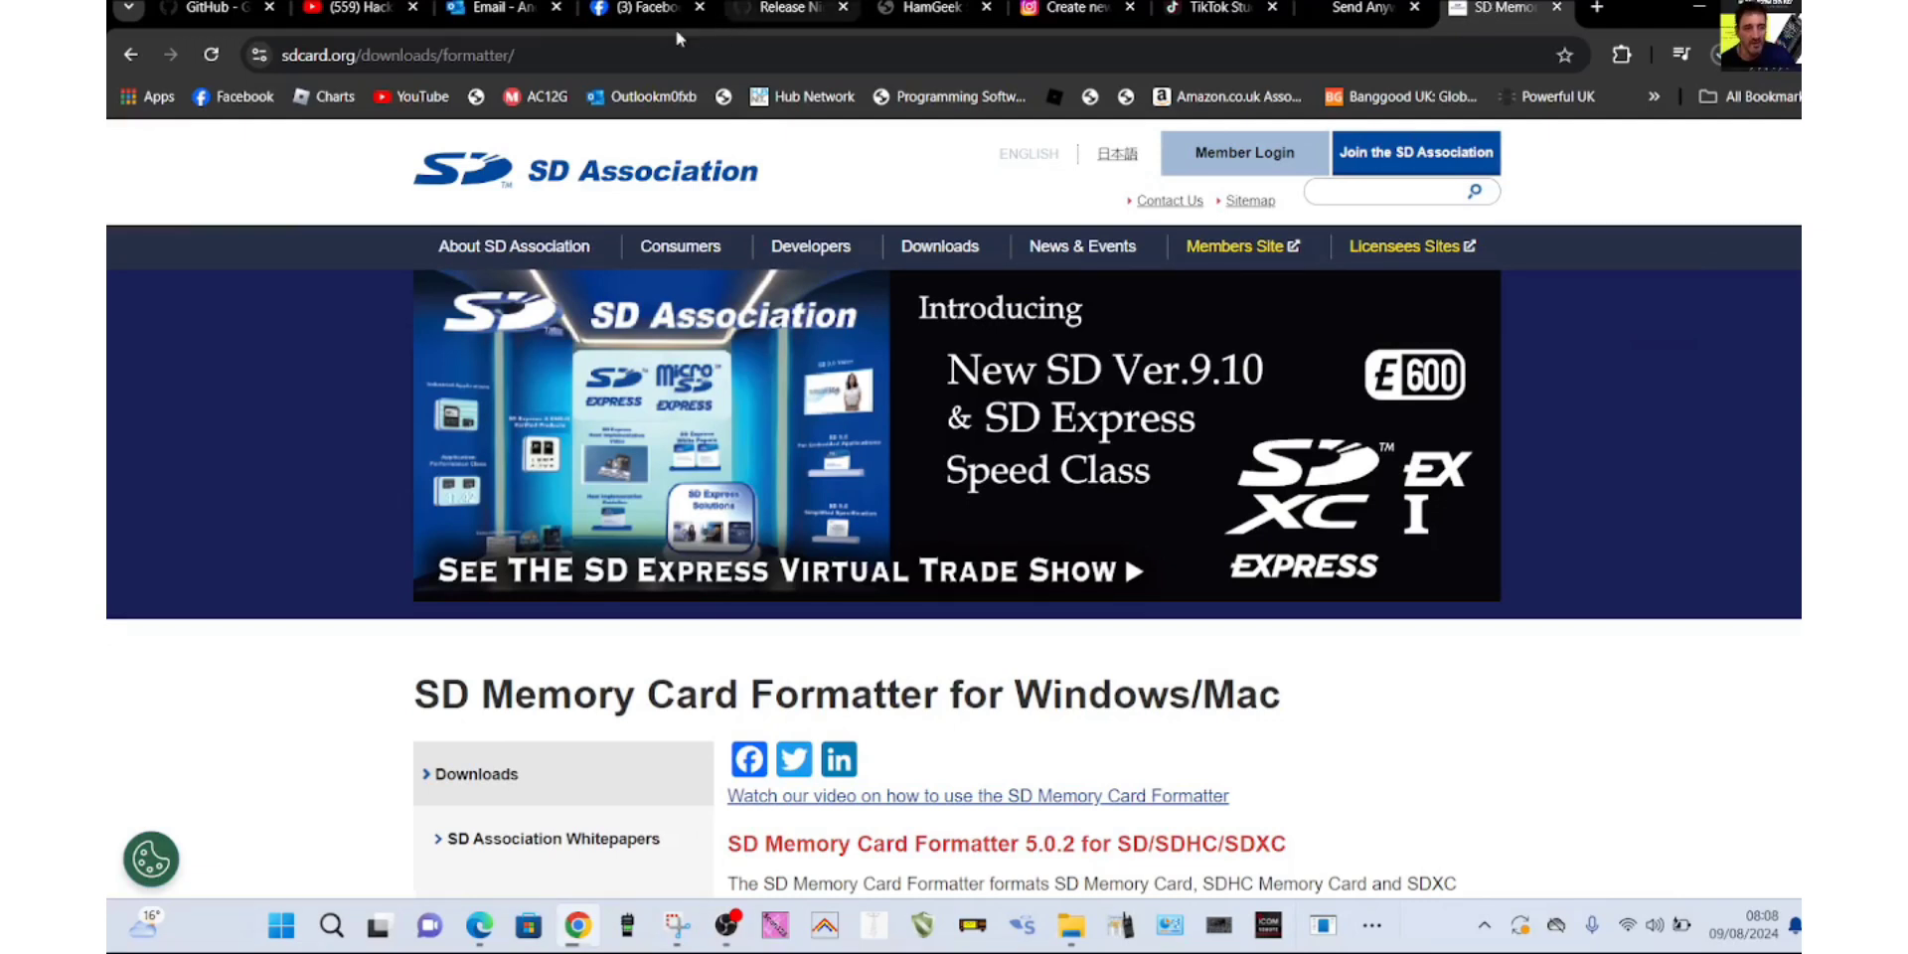
left_click(789, 8)
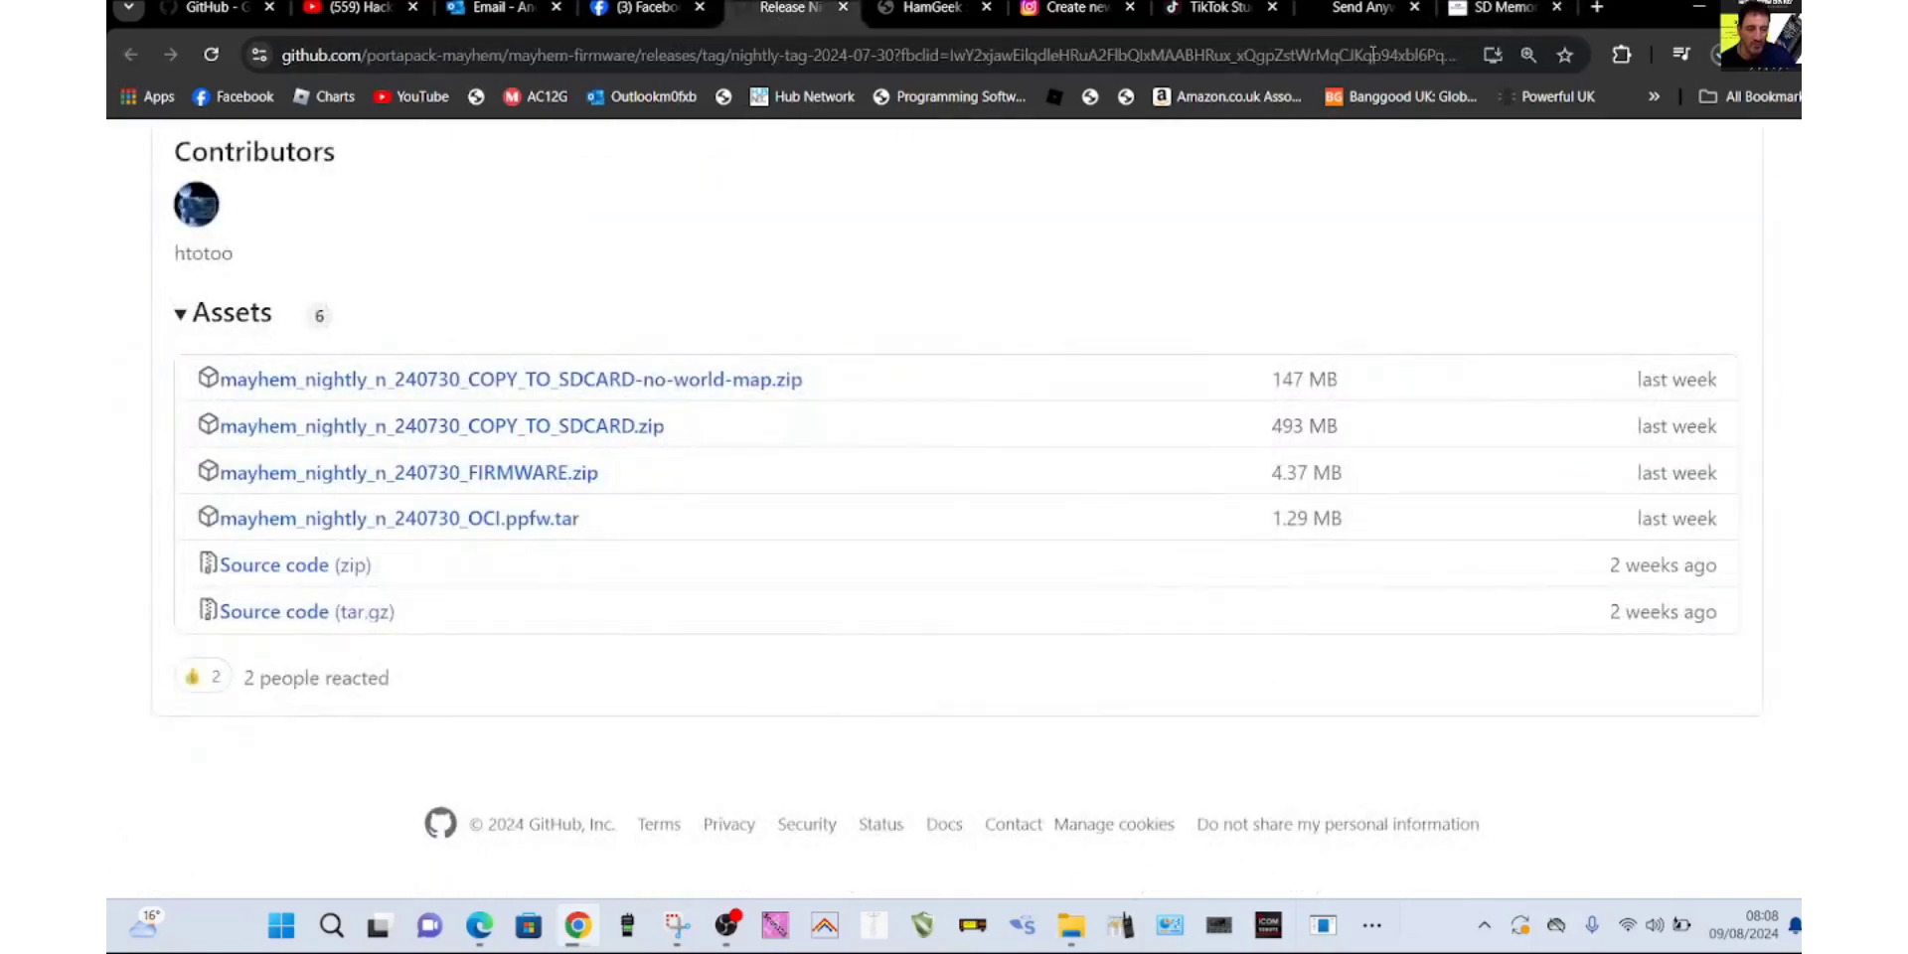
left_click(1715, 55)
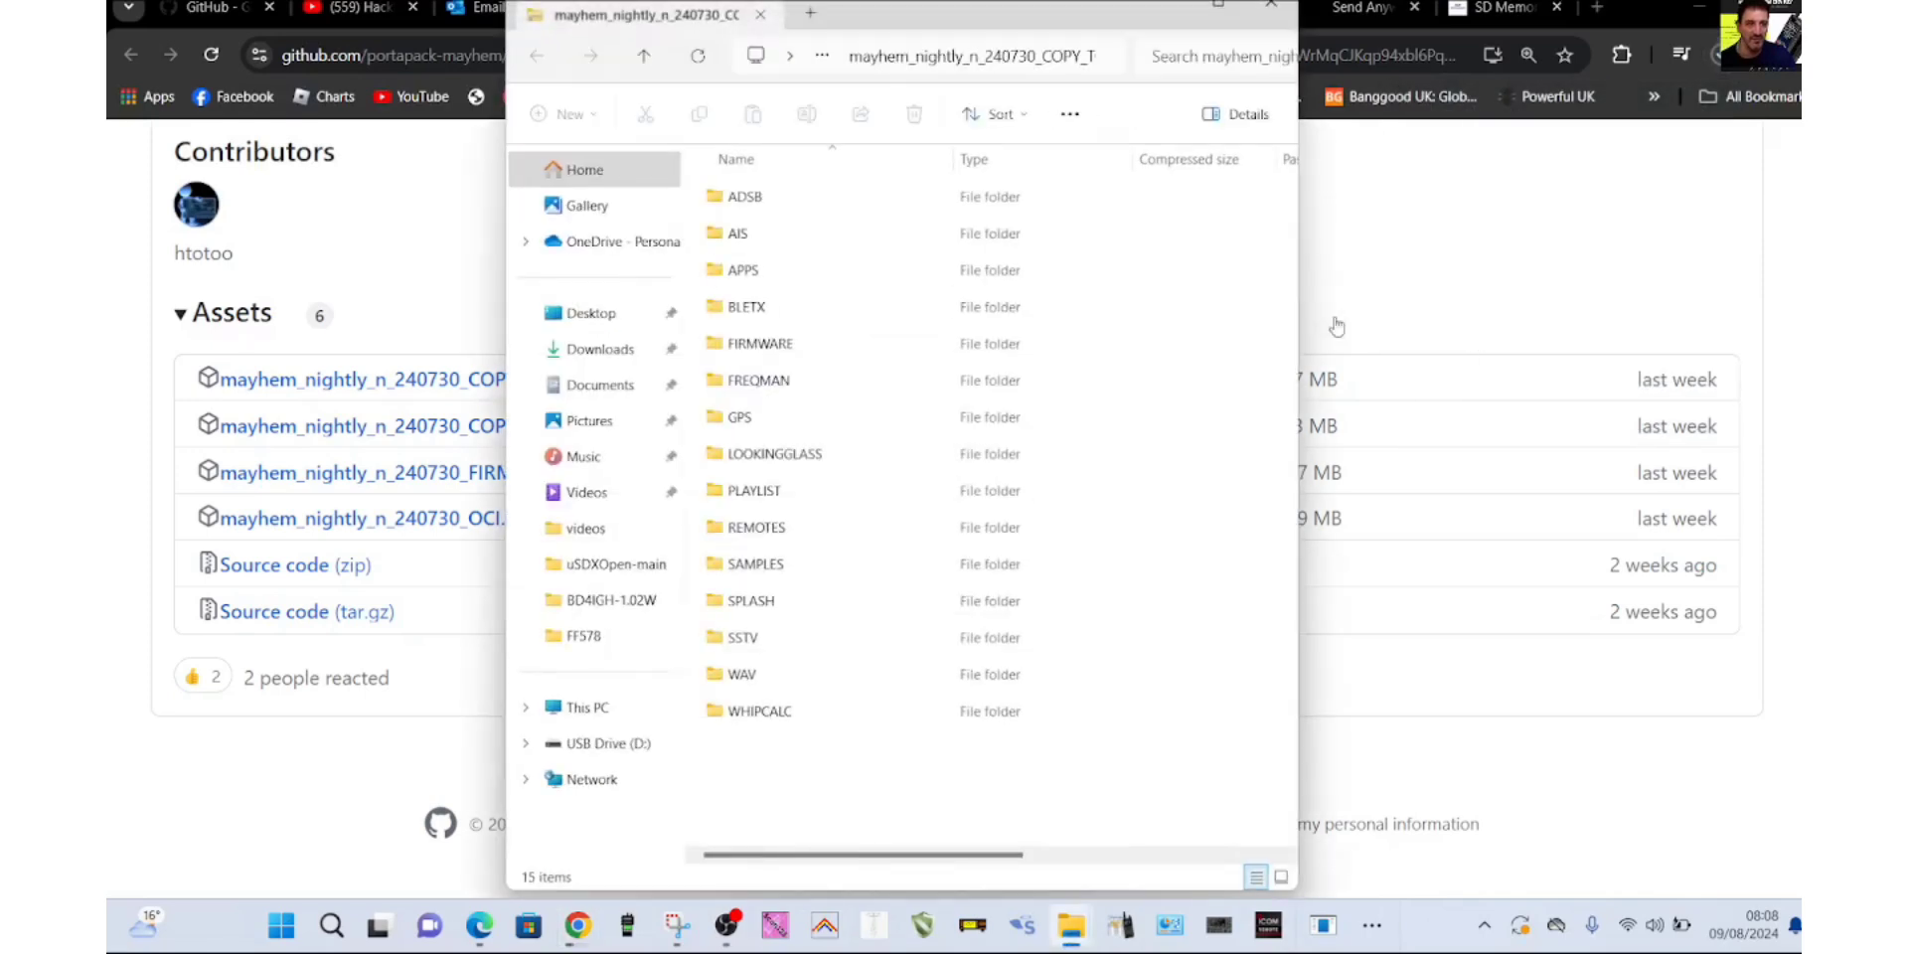
Select the zip's fifteen folders, then bring up Extract All on the zip stored on USB Drive (D:)
left_click(745, 197)
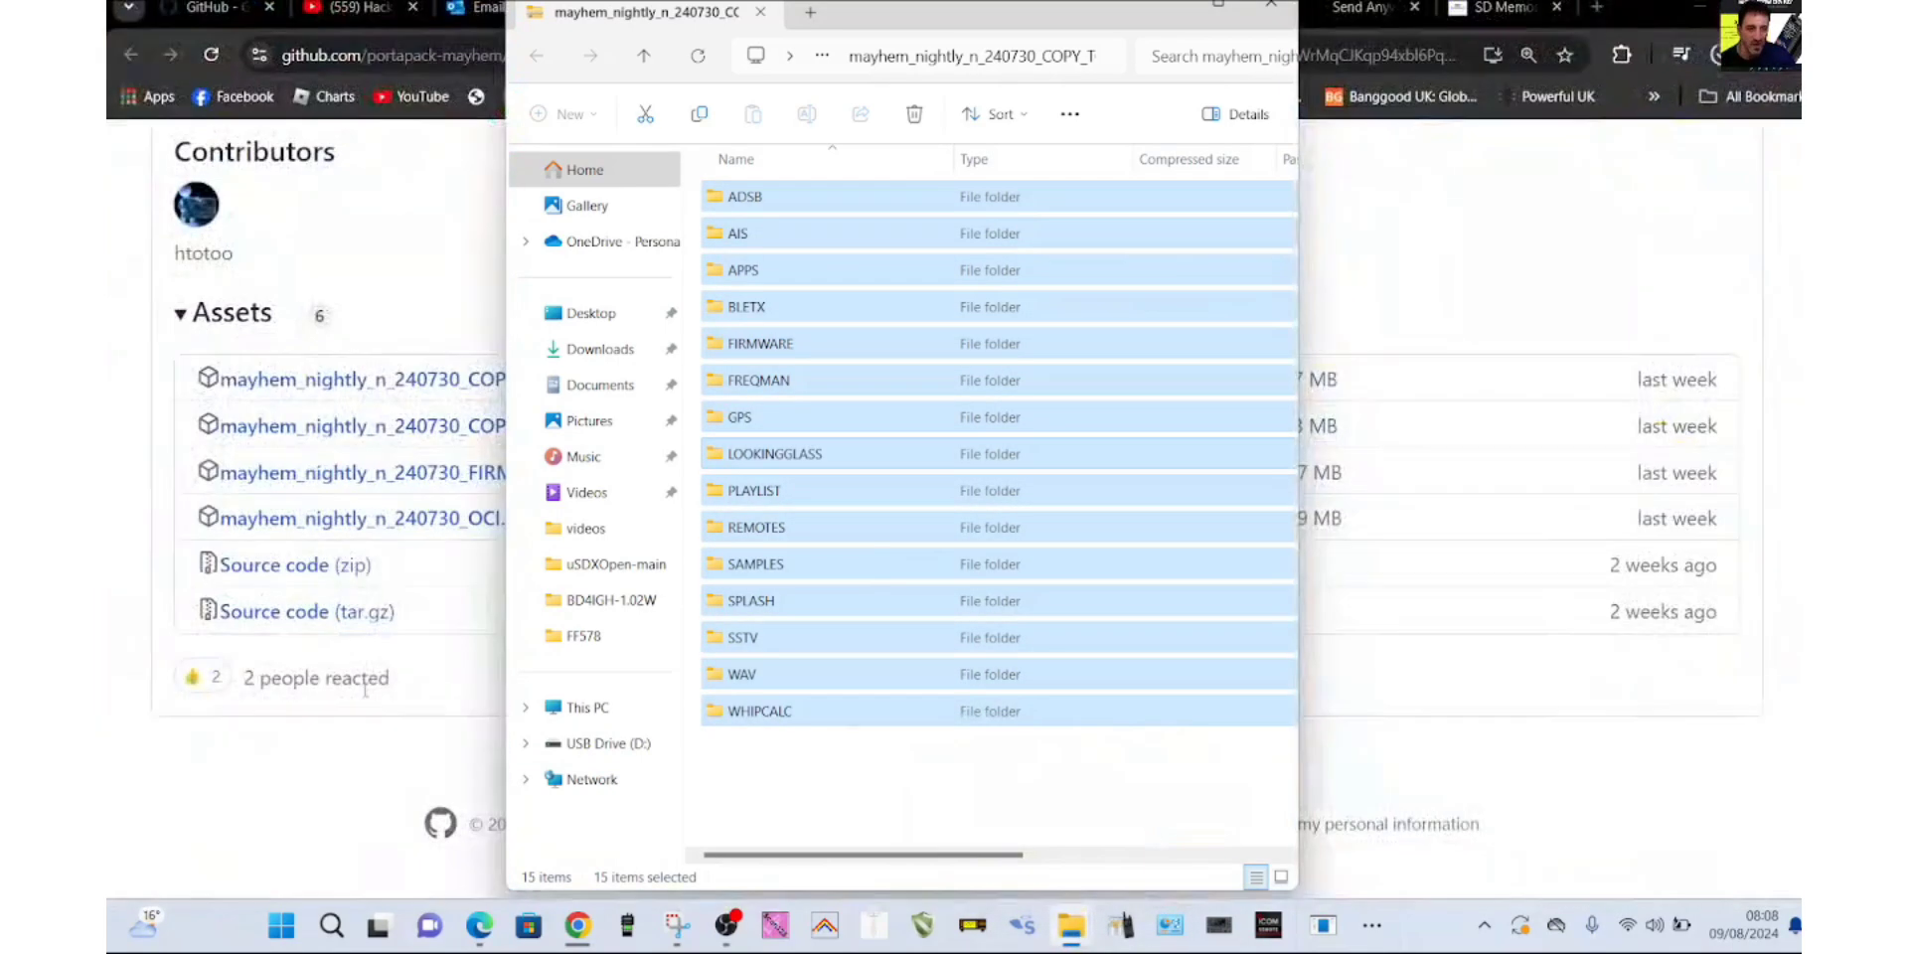
left_click(600, 743)
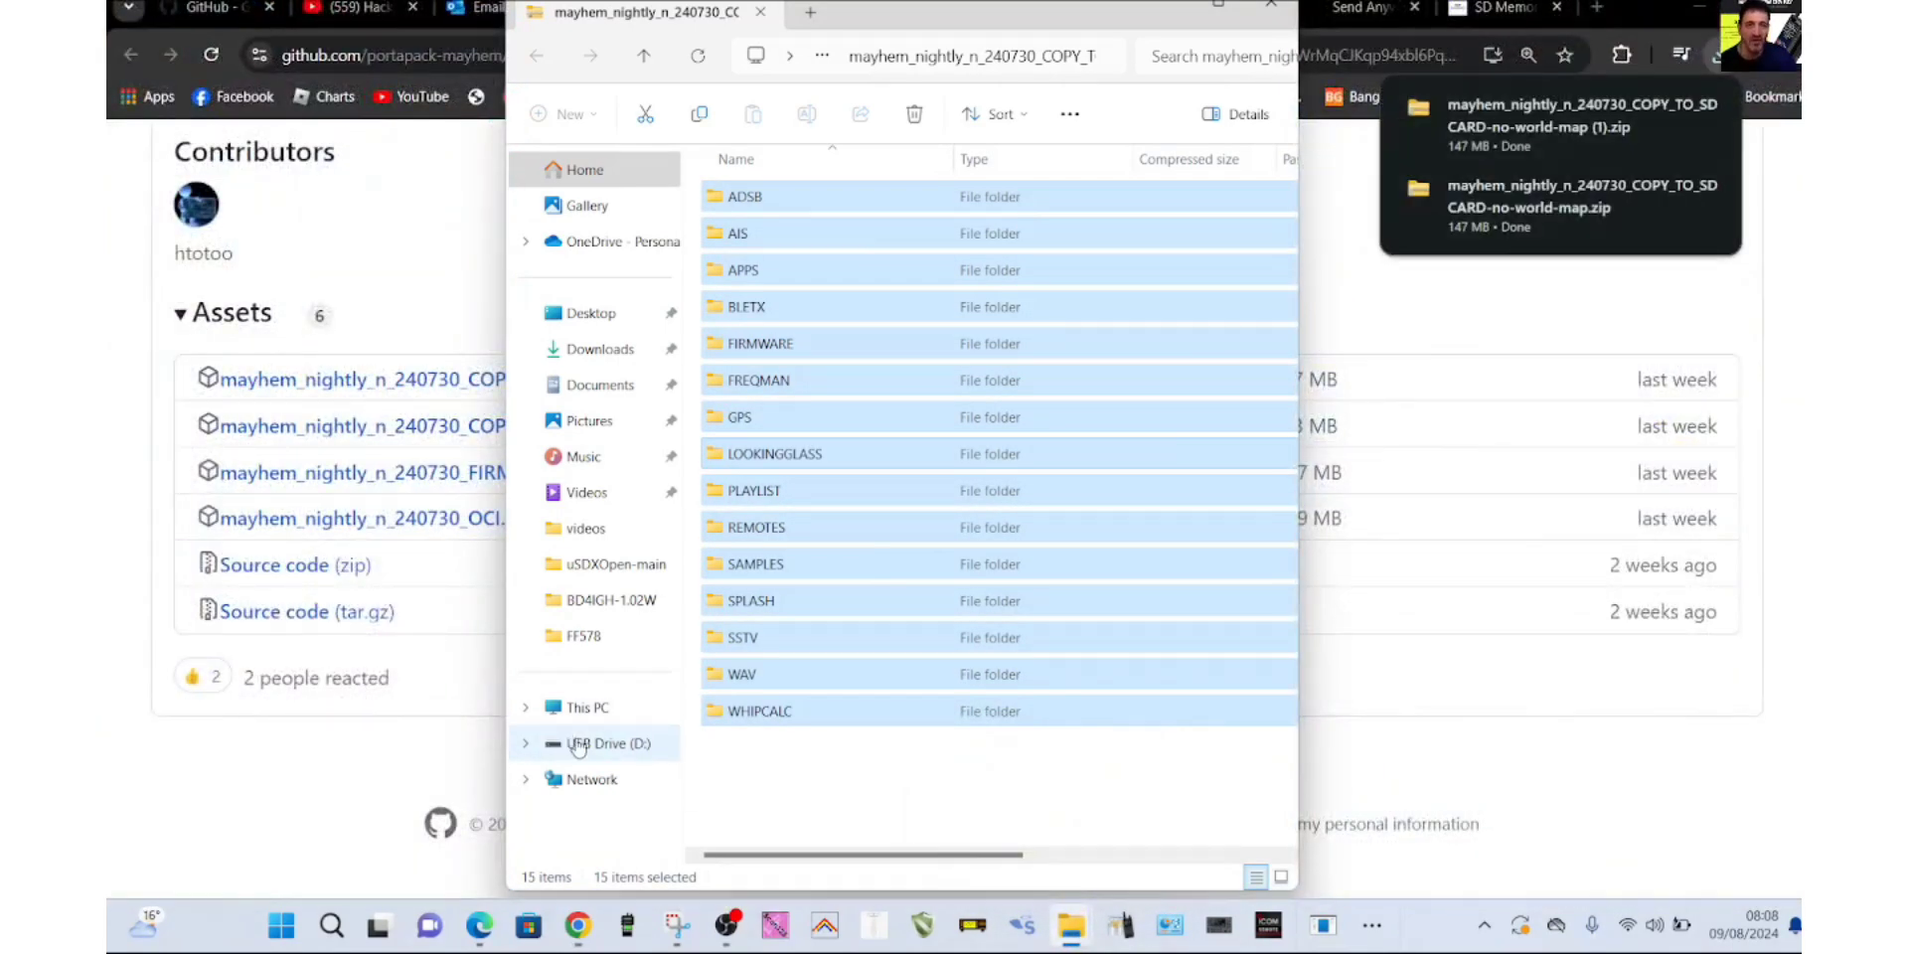
left_click(596, 743)
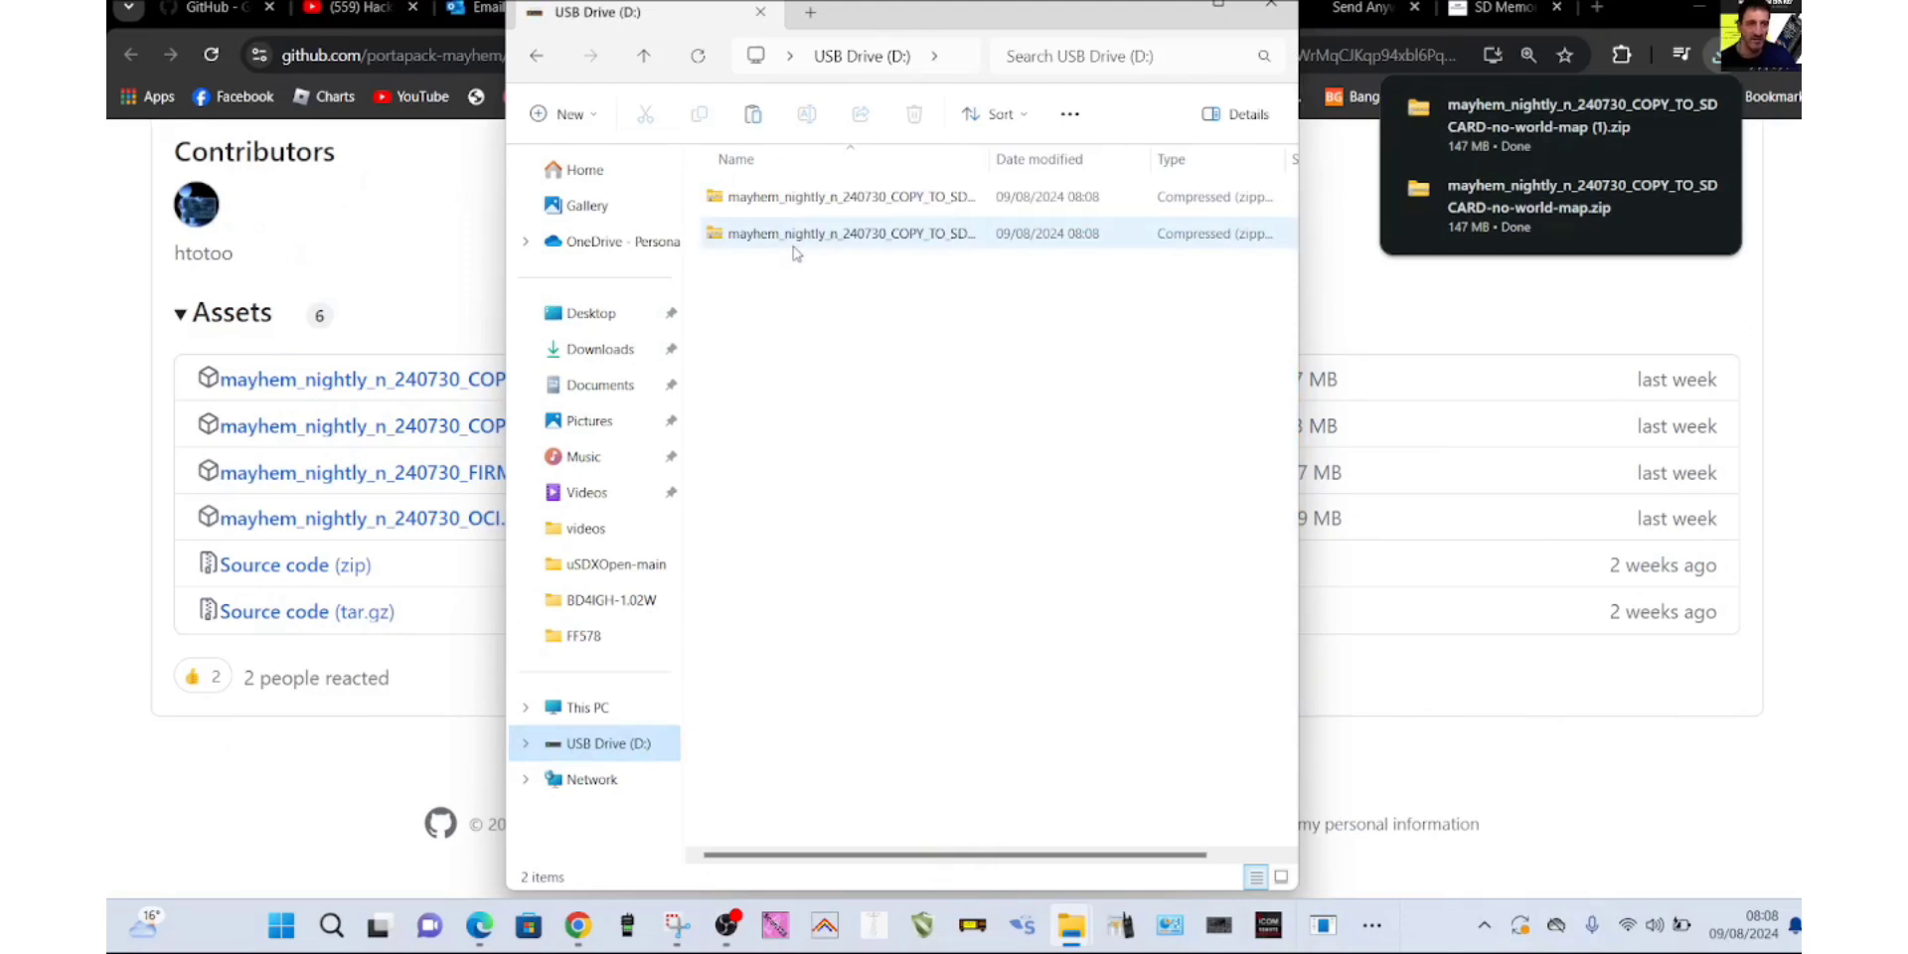
double_click(848, 233)
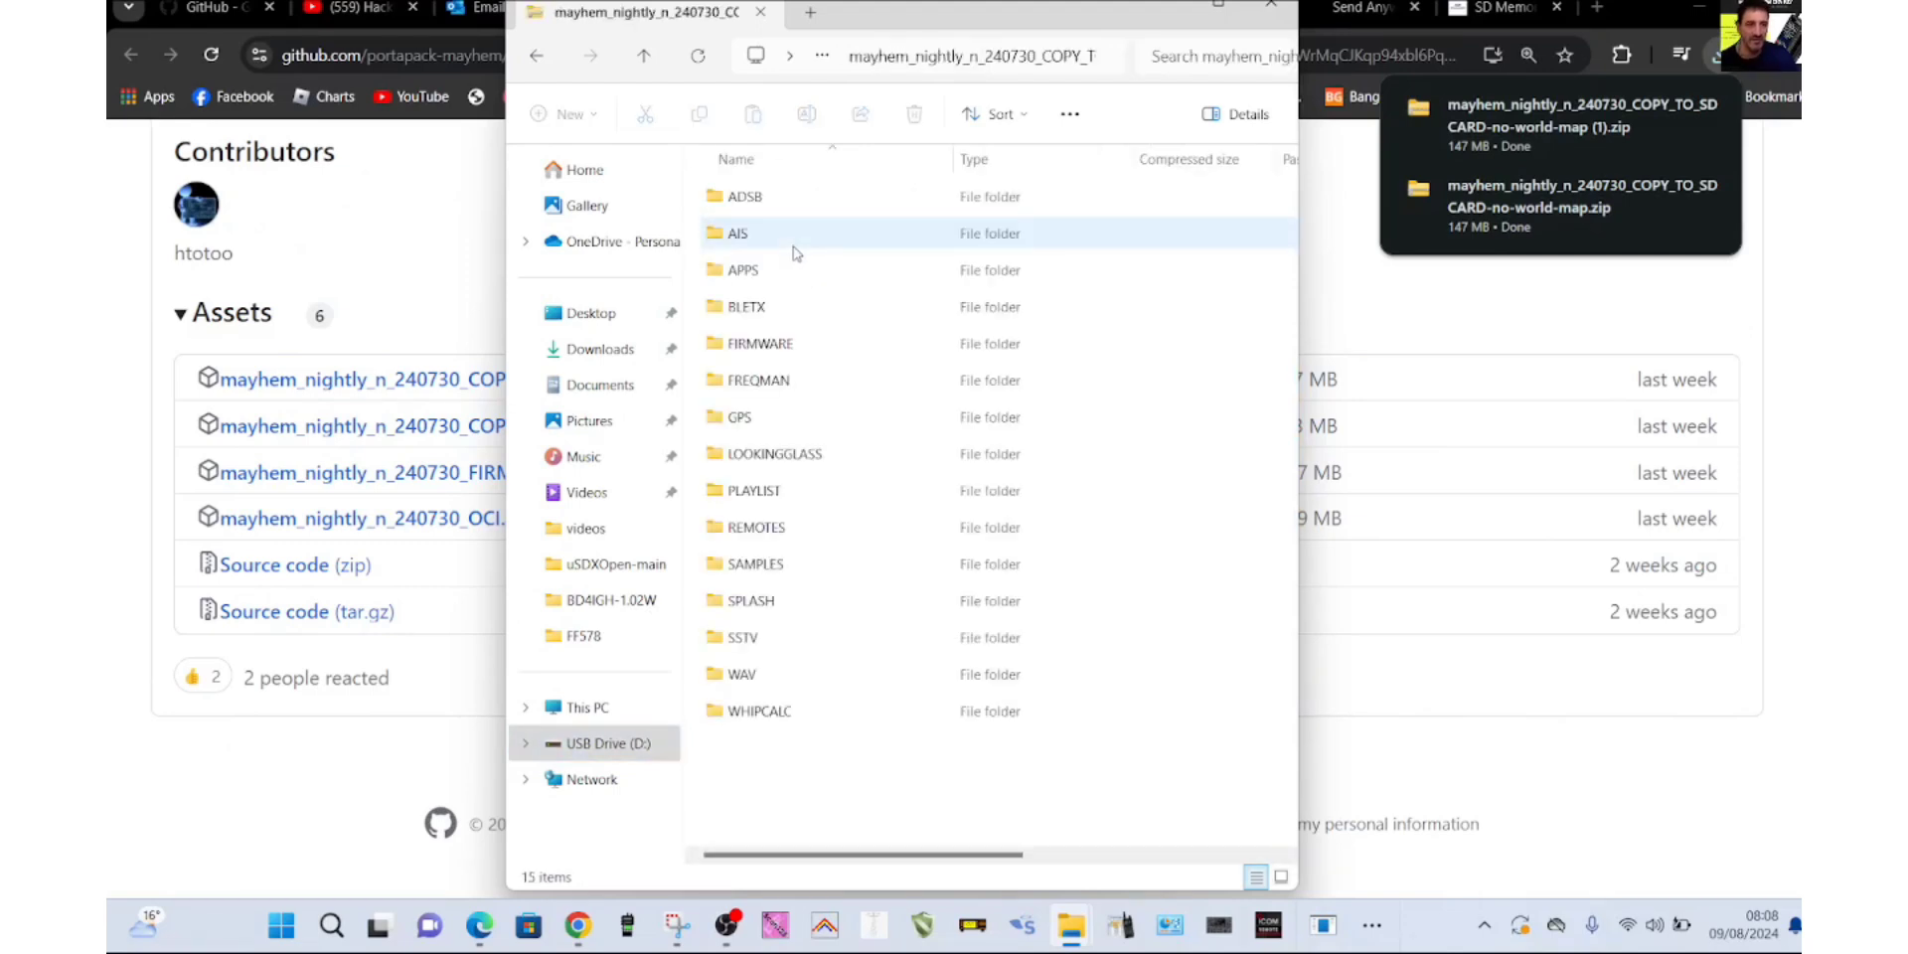
right_click(843, 268)
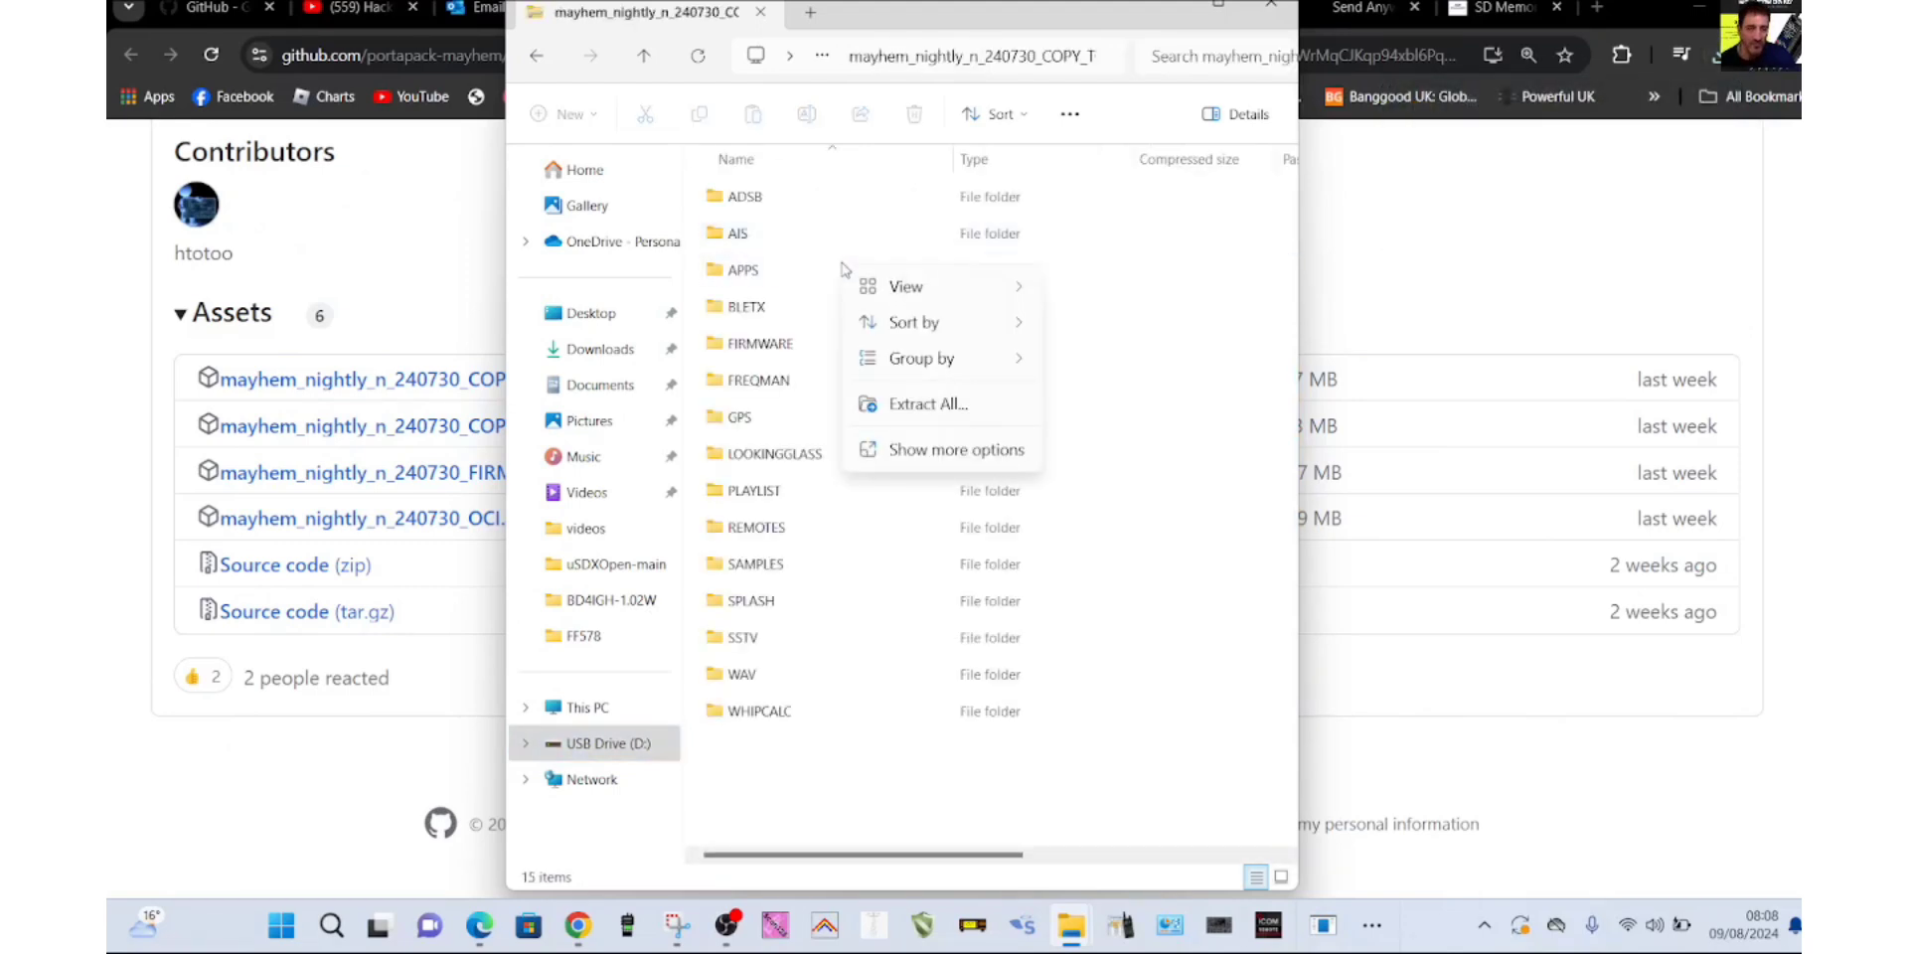